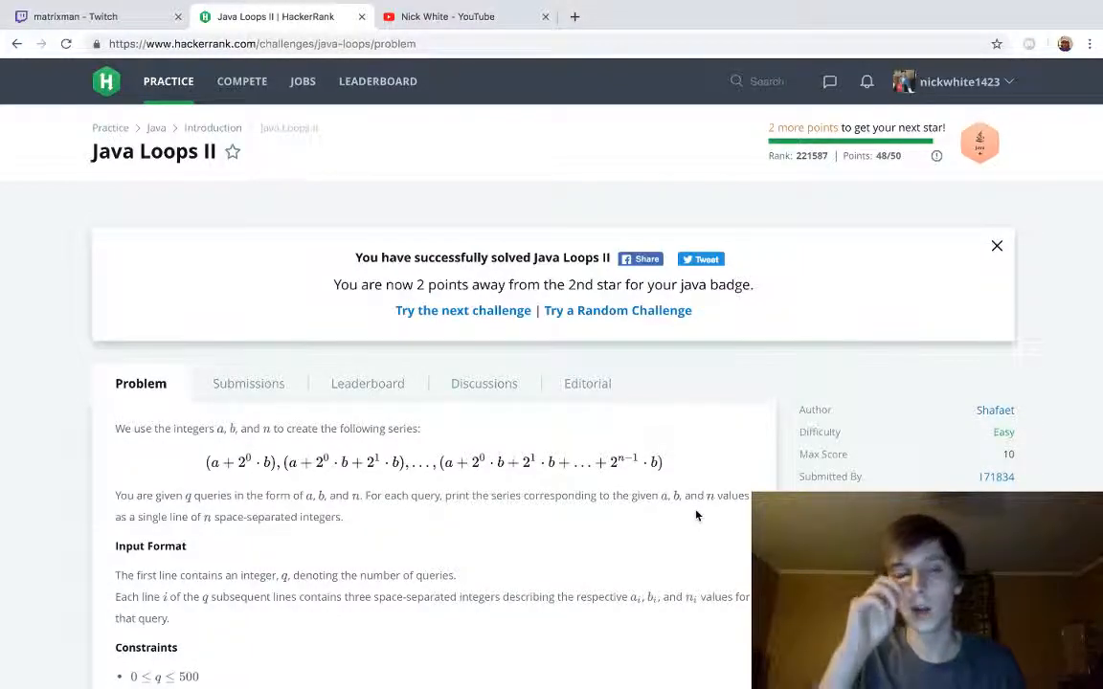
mouse_move(595, 368)
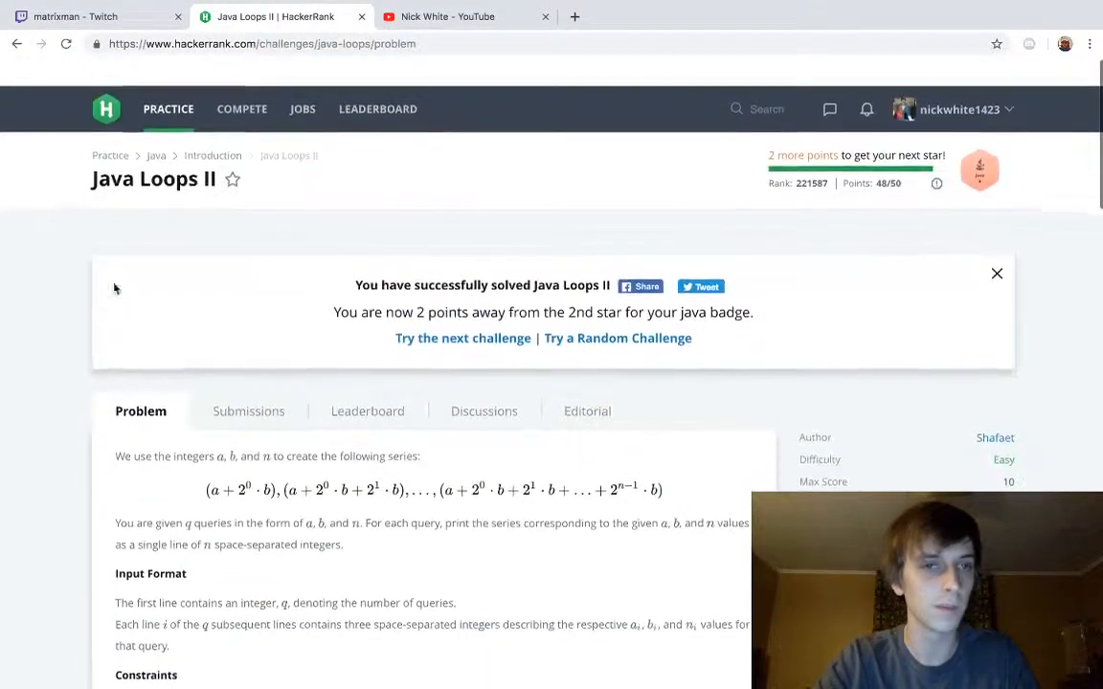
Scroll through the problem statement and editor to reach the per-query loop body
scroll(down, 3)
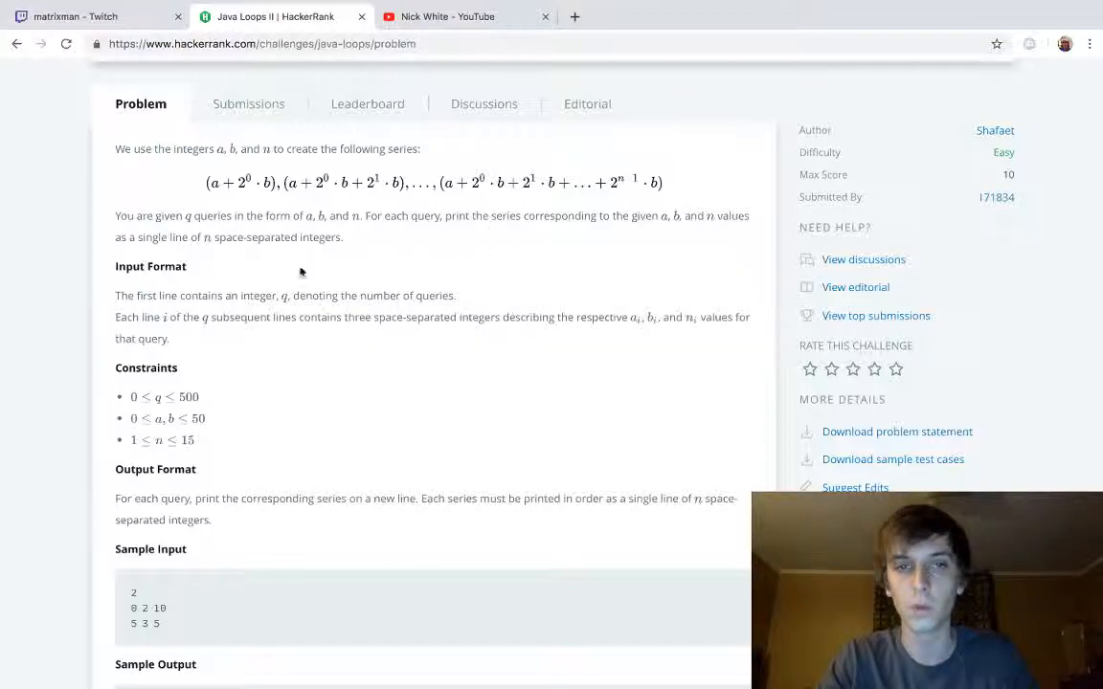
mouse_move(661, 310)
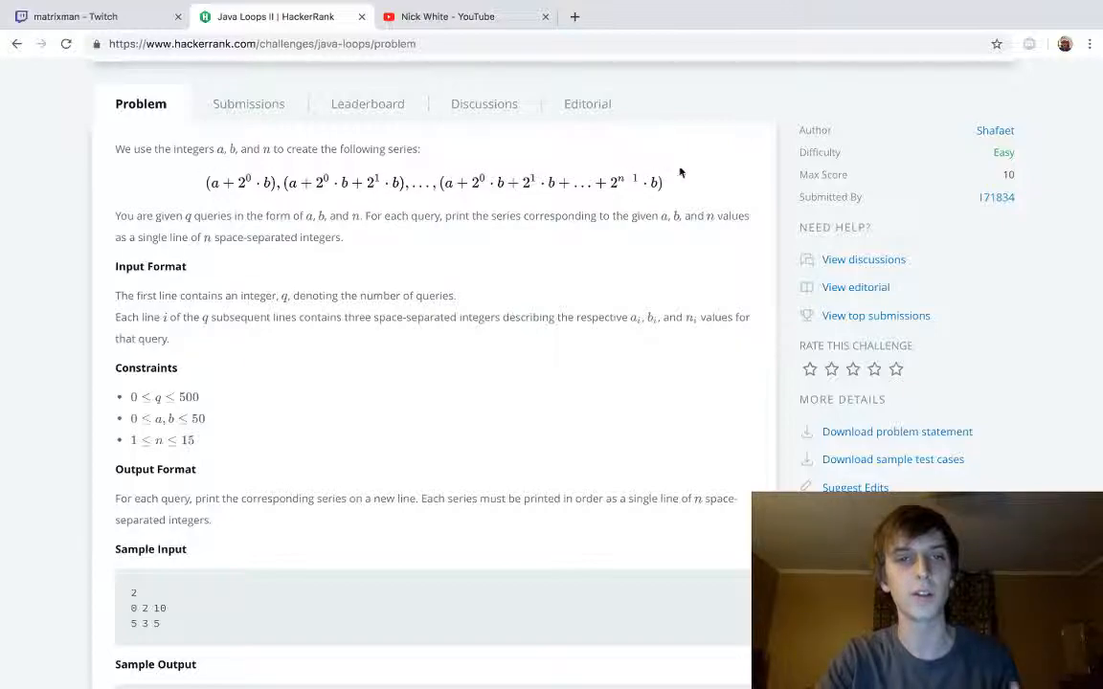
scroll(down, 3)
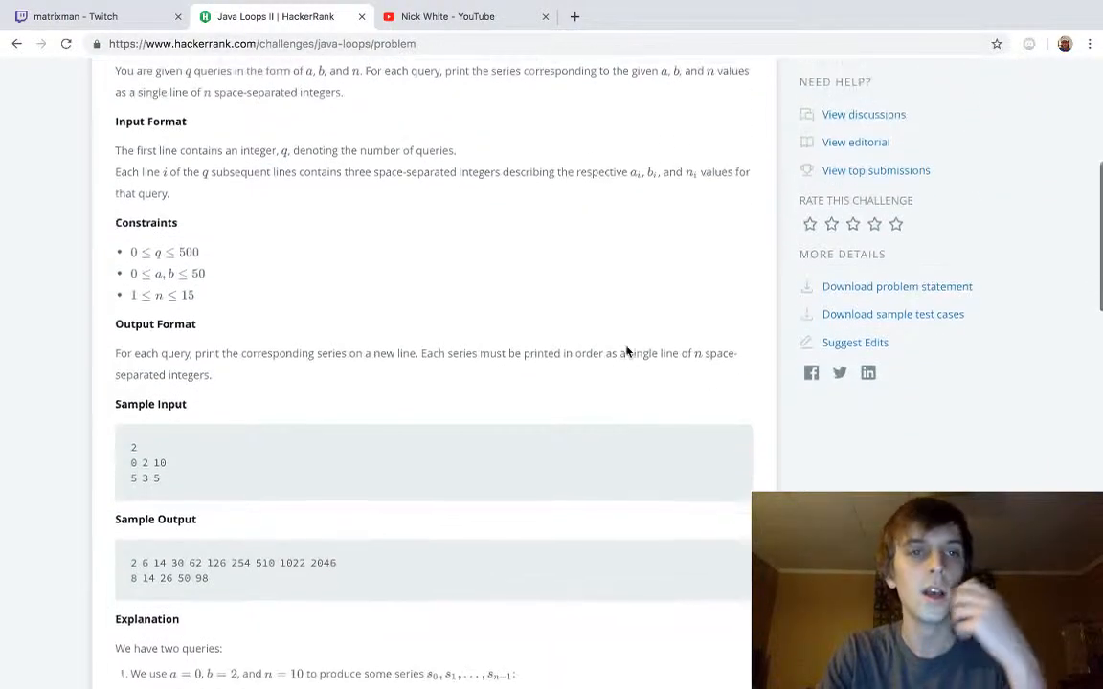
scroll(down, 3)
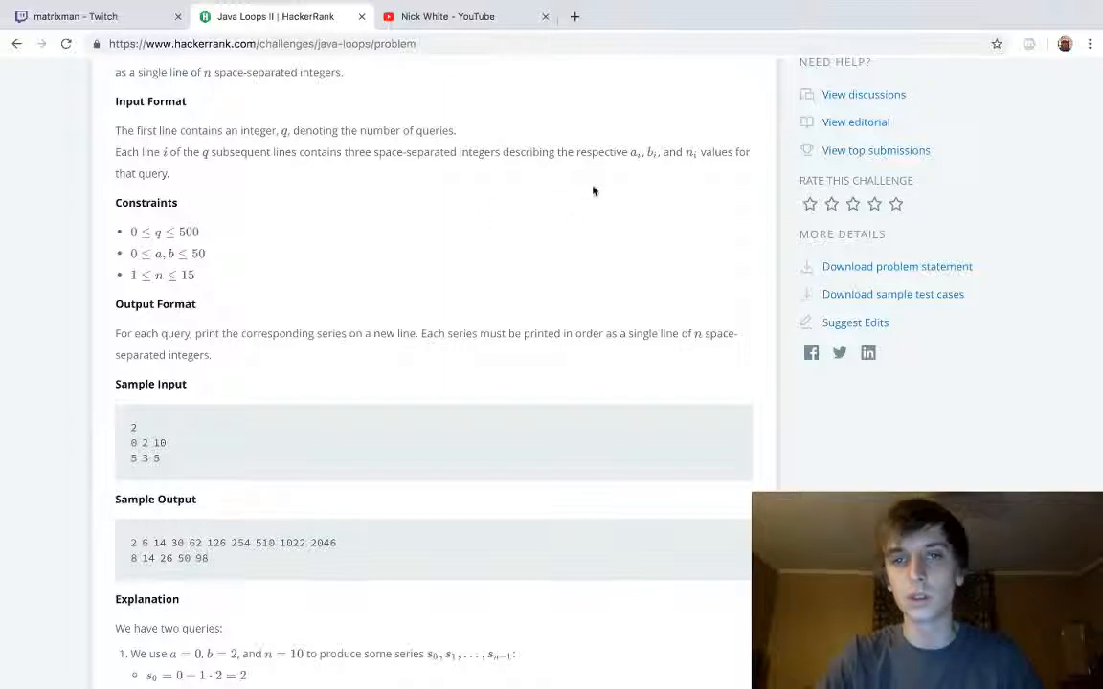
mouse_move(661, 234)
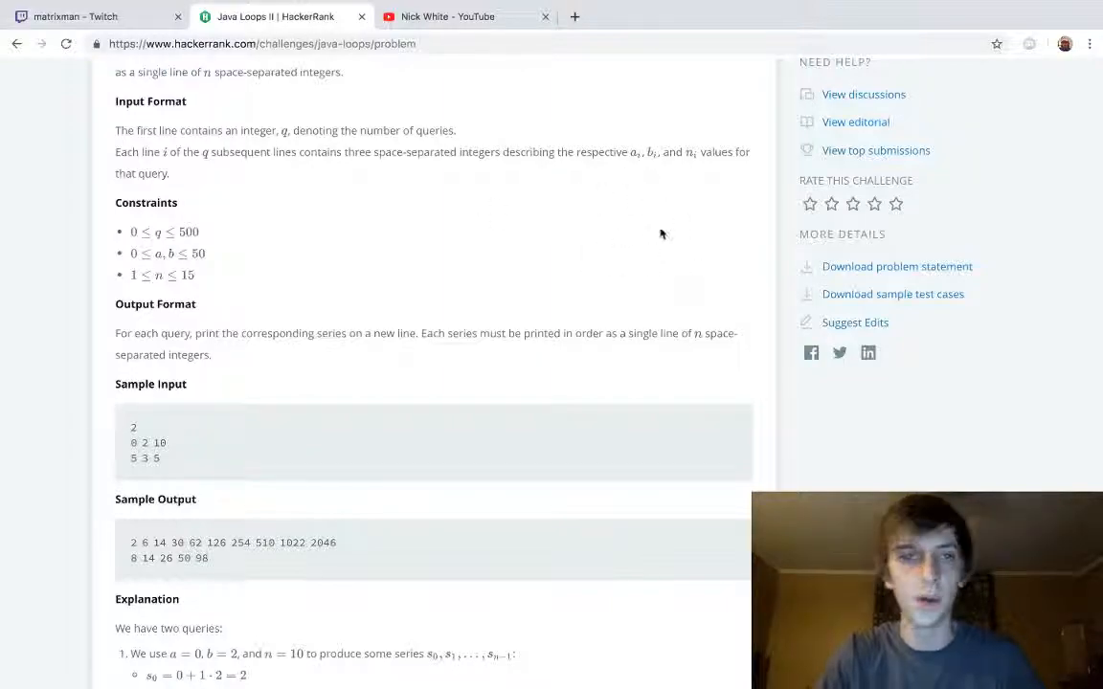
scroll(down, 3)
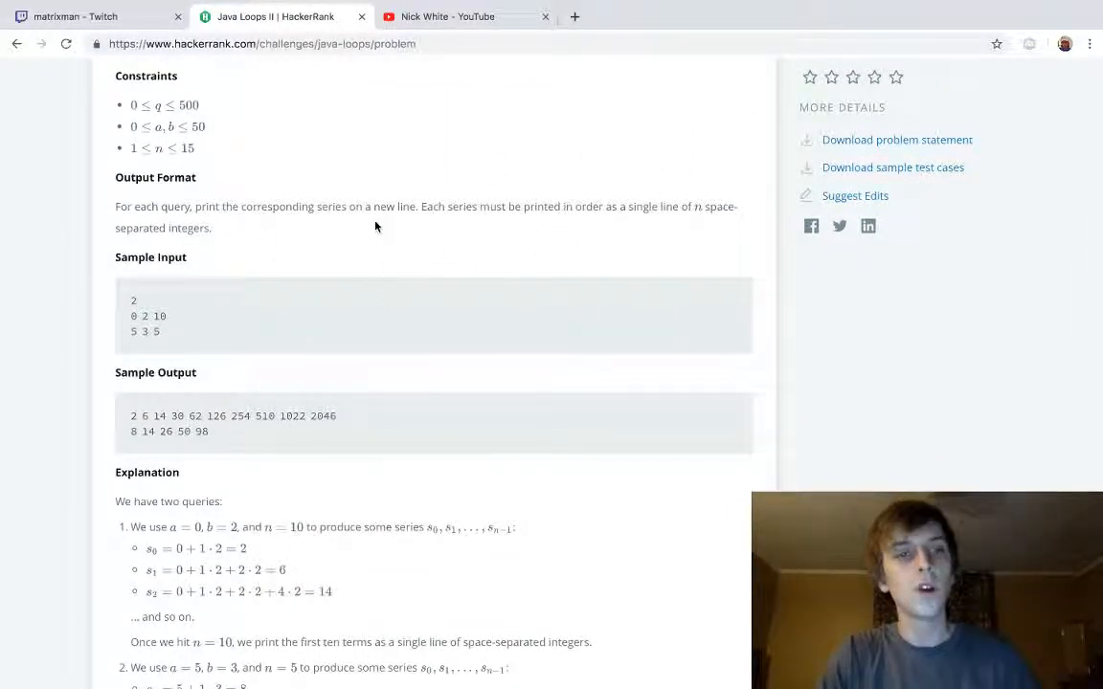
scroll(down, 3)
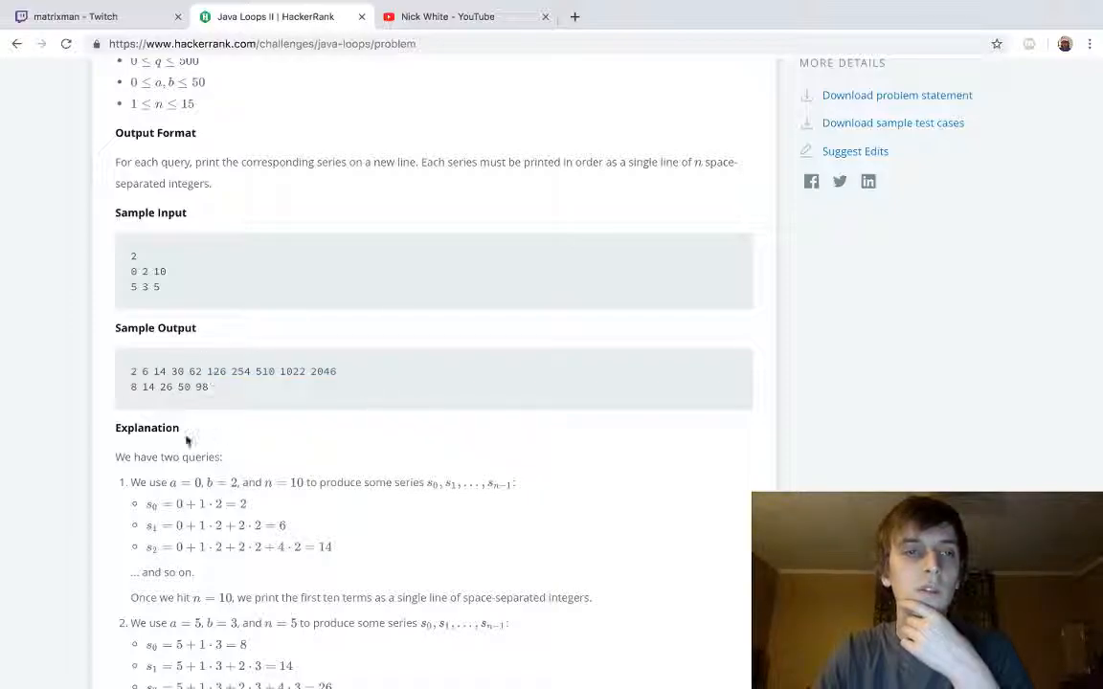
drag(132, 371, 230, 371)
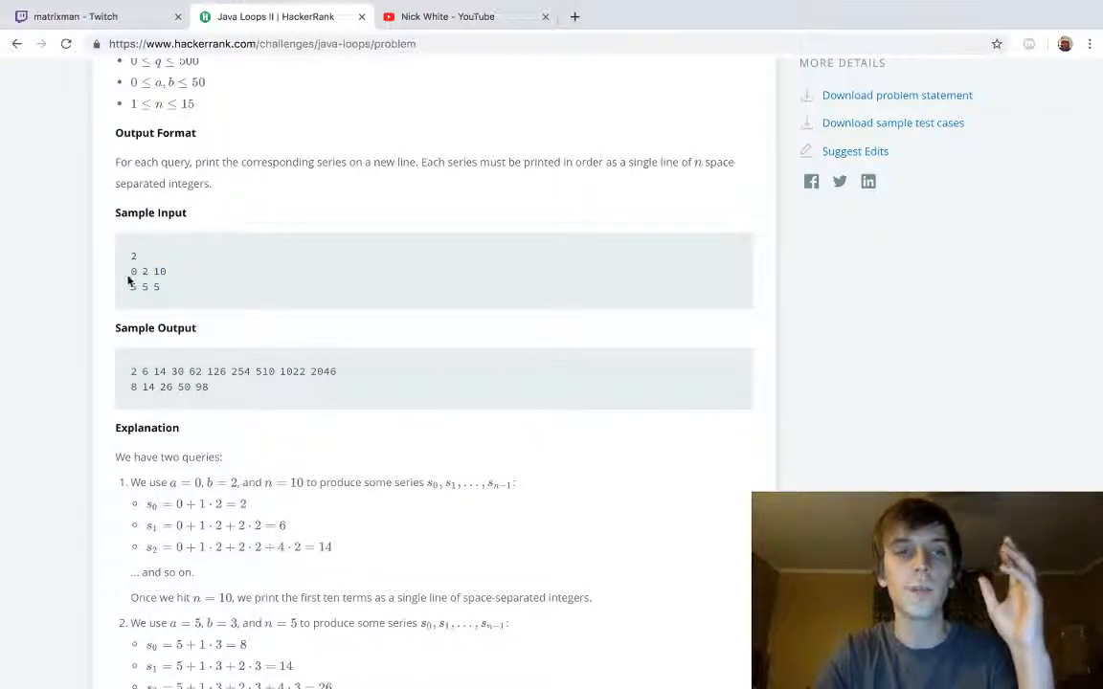
scroll(down, 3)
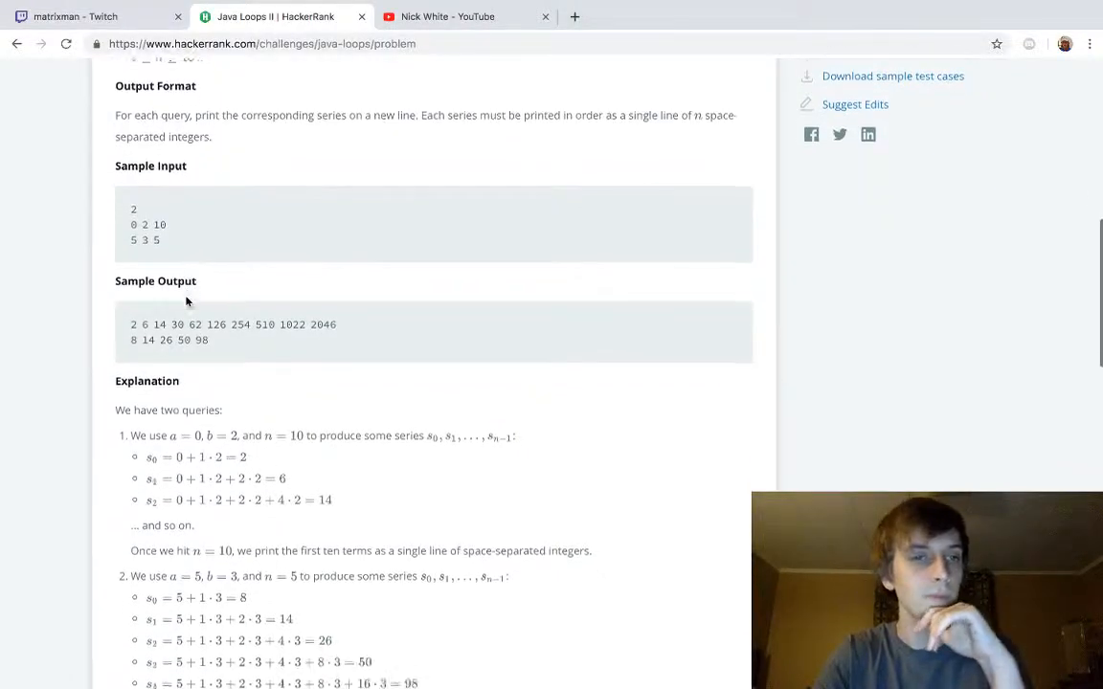
scroll(down, 3)
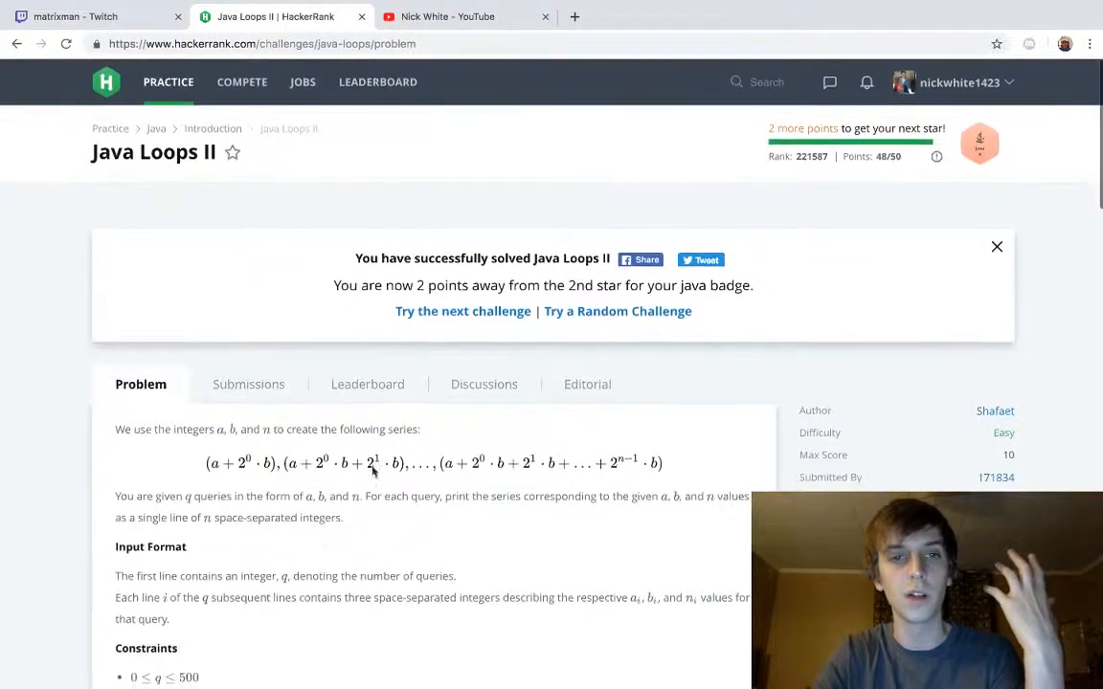
scroll(down, 3)
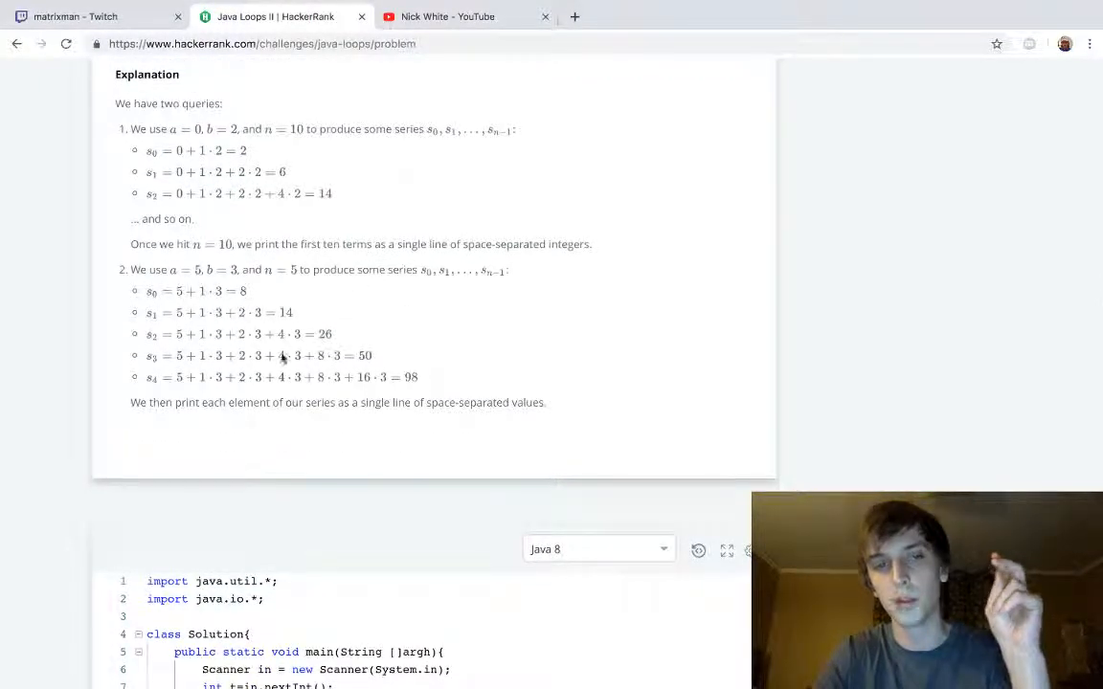
mouse_move(322, 303)
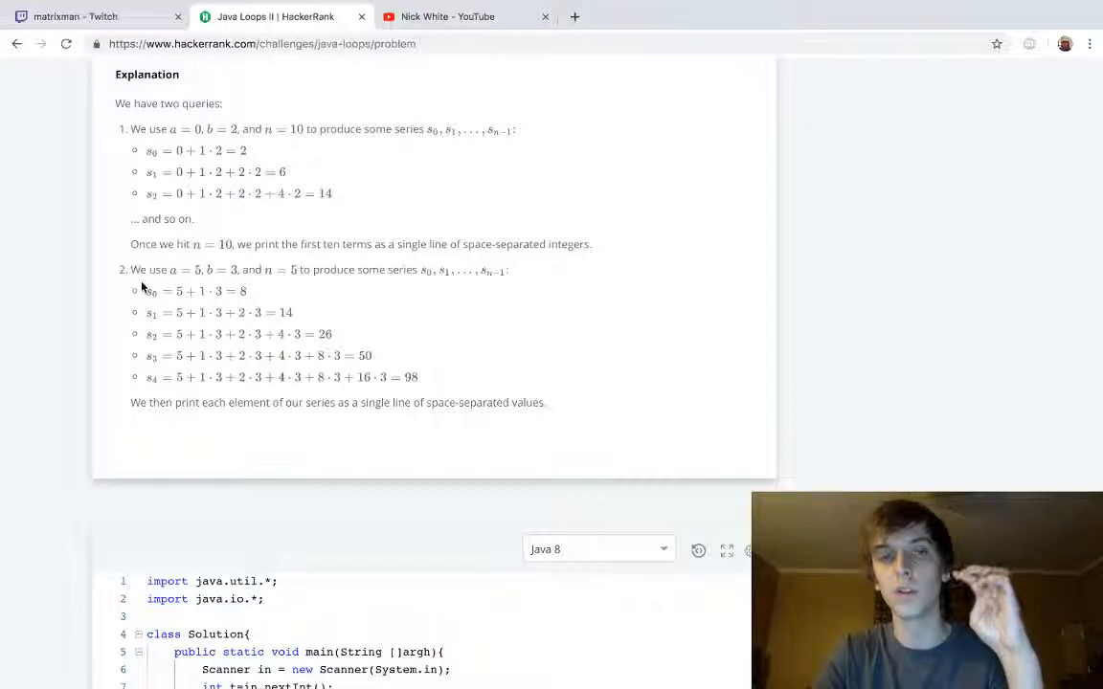
mouse_move(162, 283)
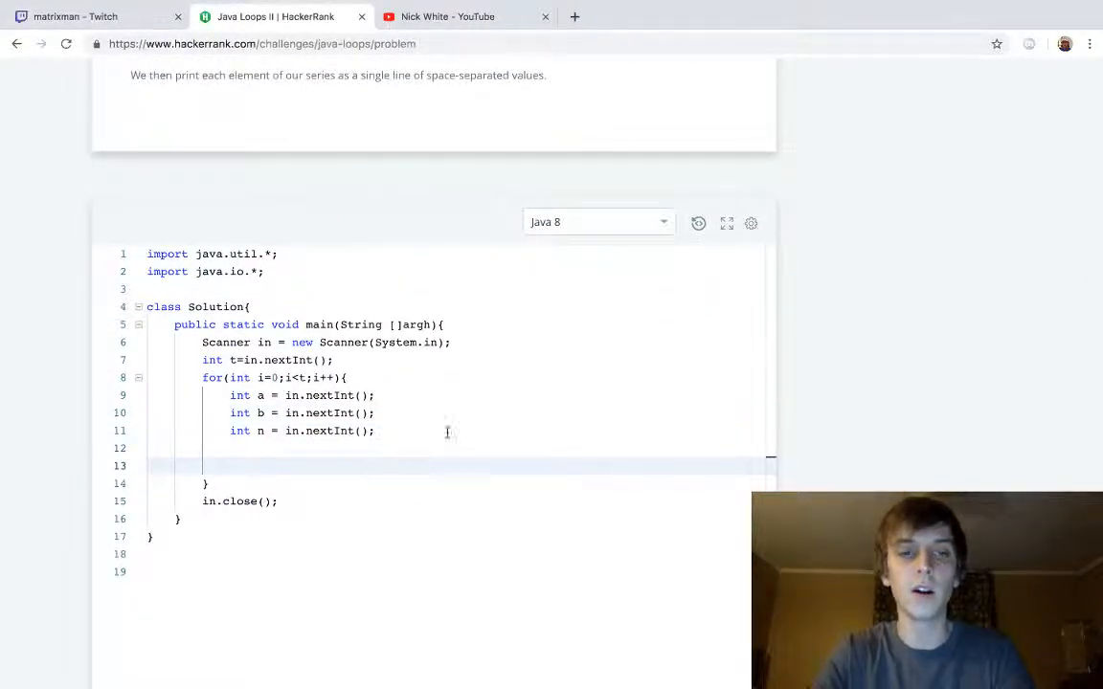
Write the inner loop header for (int j=0; j<n; j++) { inside the query loop
text(for ())
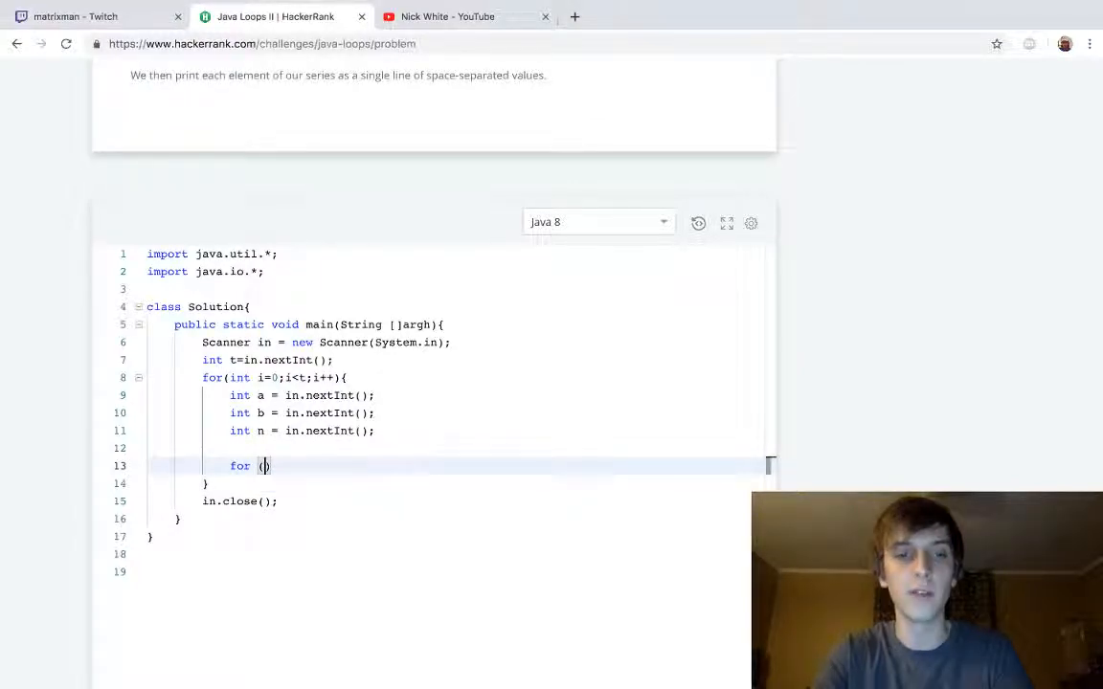
text(int i=0)
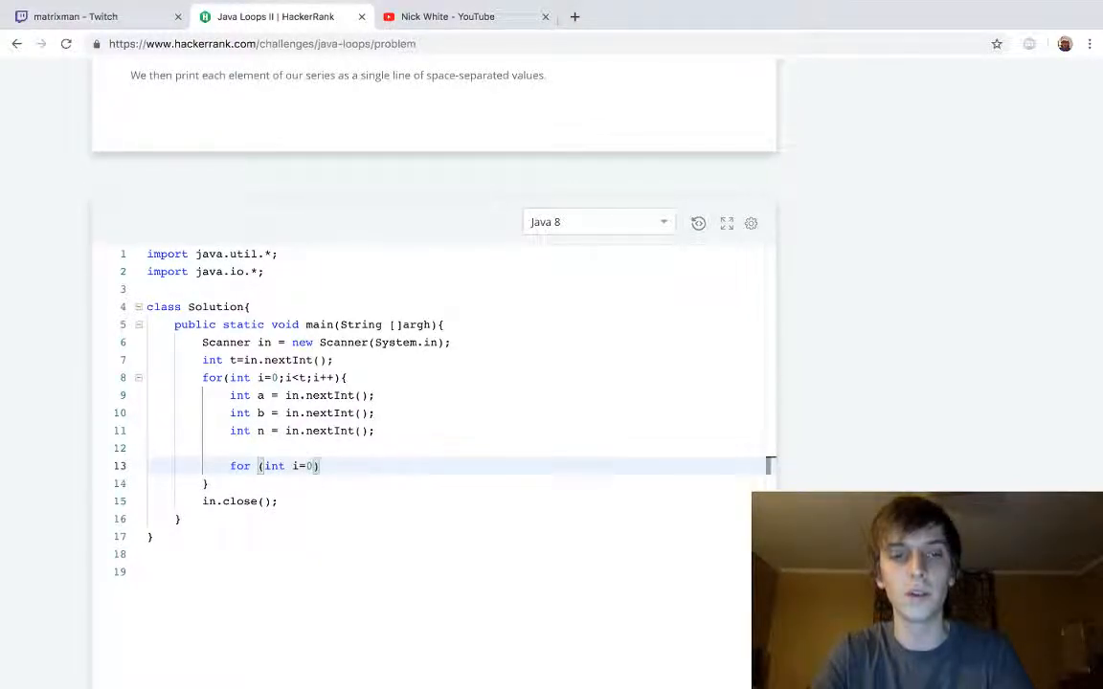
text(j)
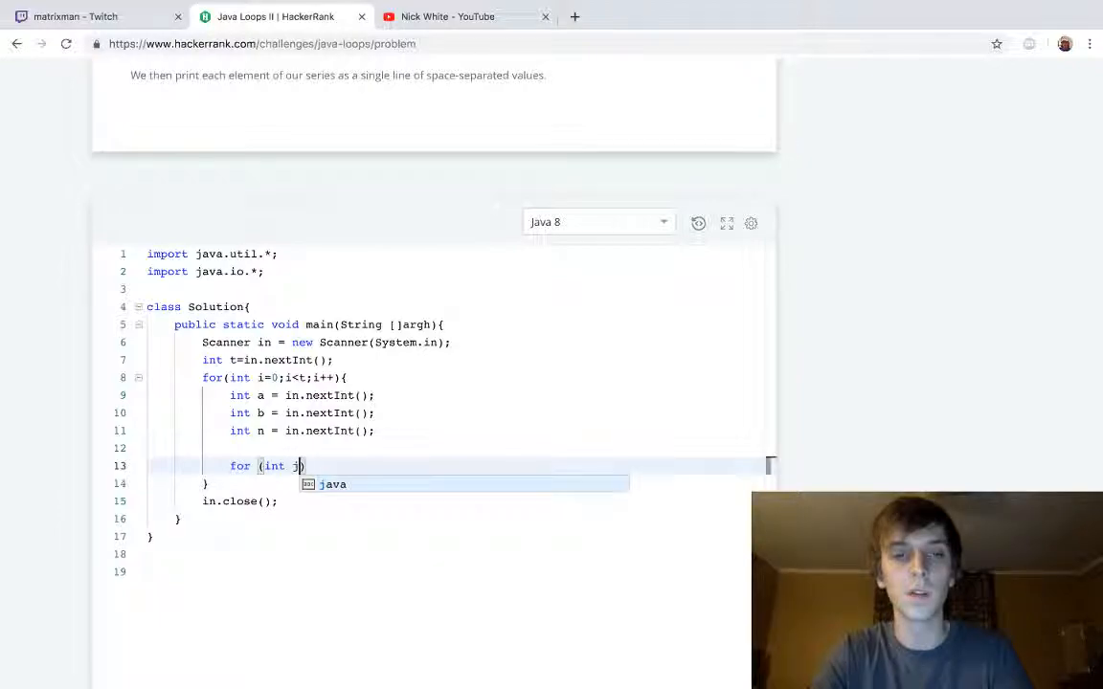
text(=0; j<)
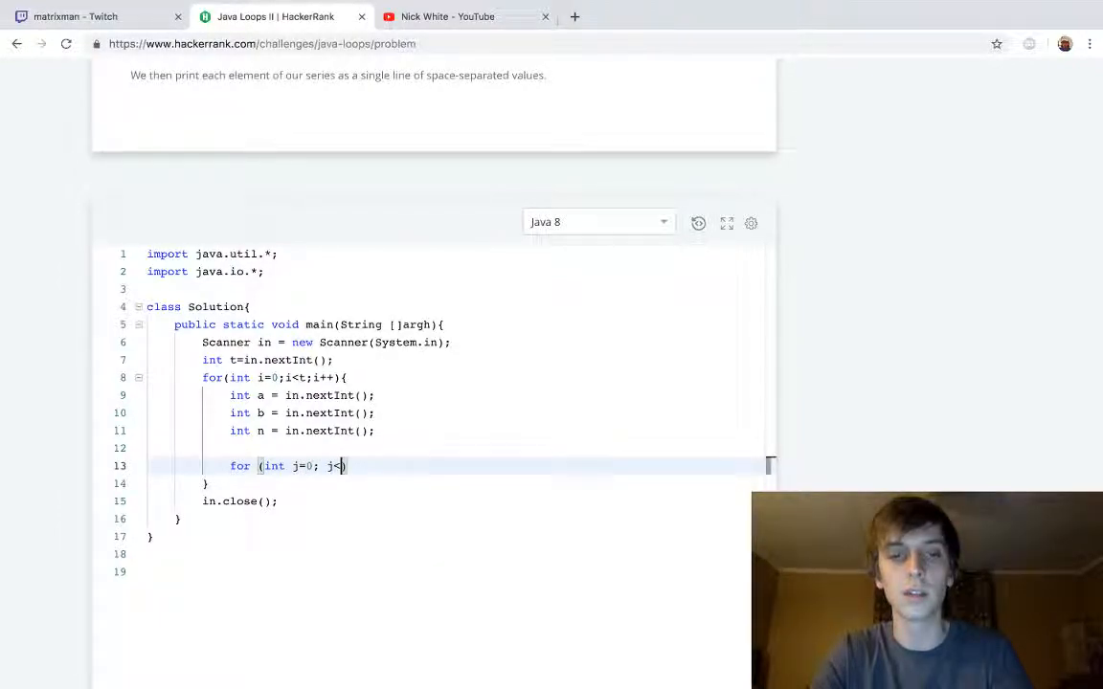
text(n; j++)
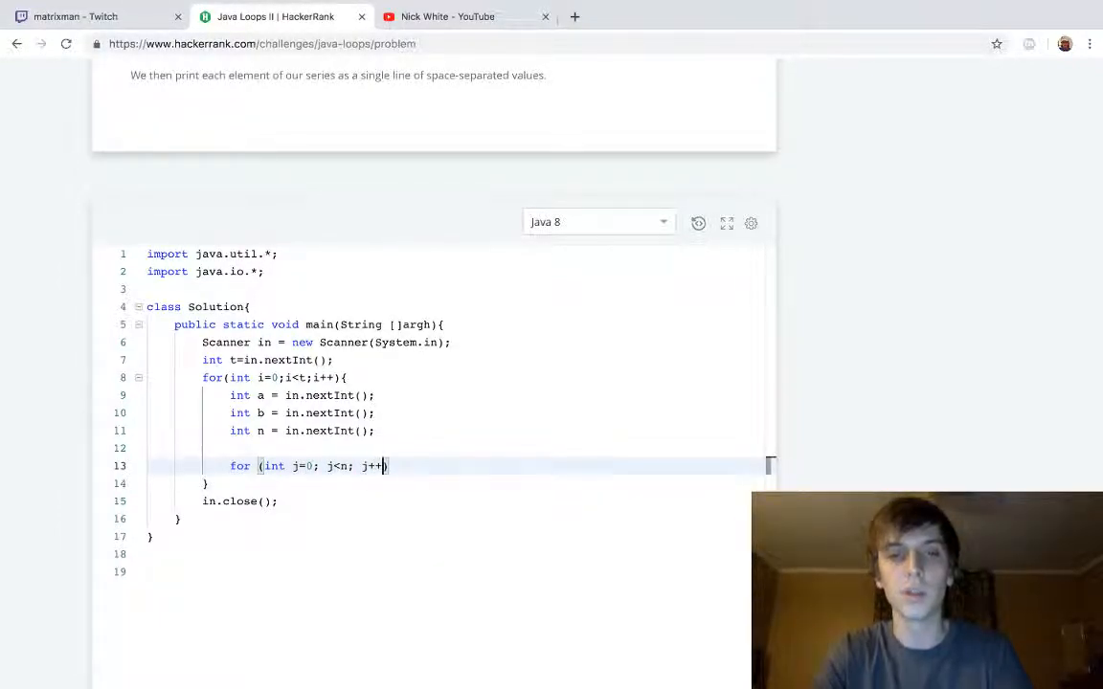
text({)
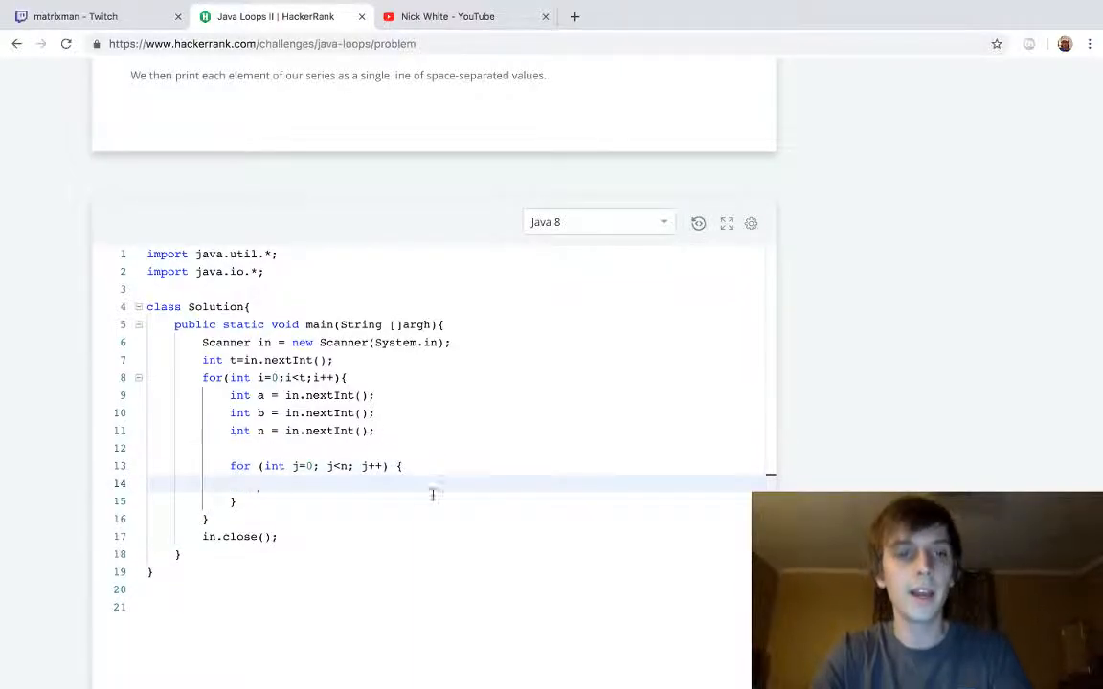
scroll(up, 3)
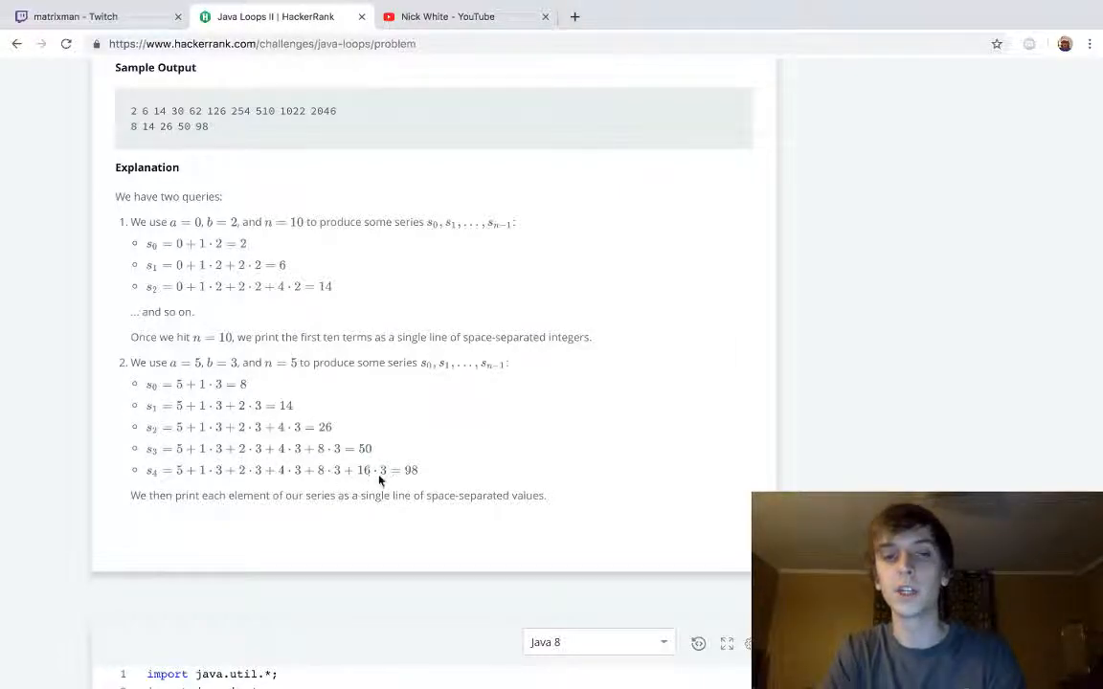
mouse_move(361, 482)
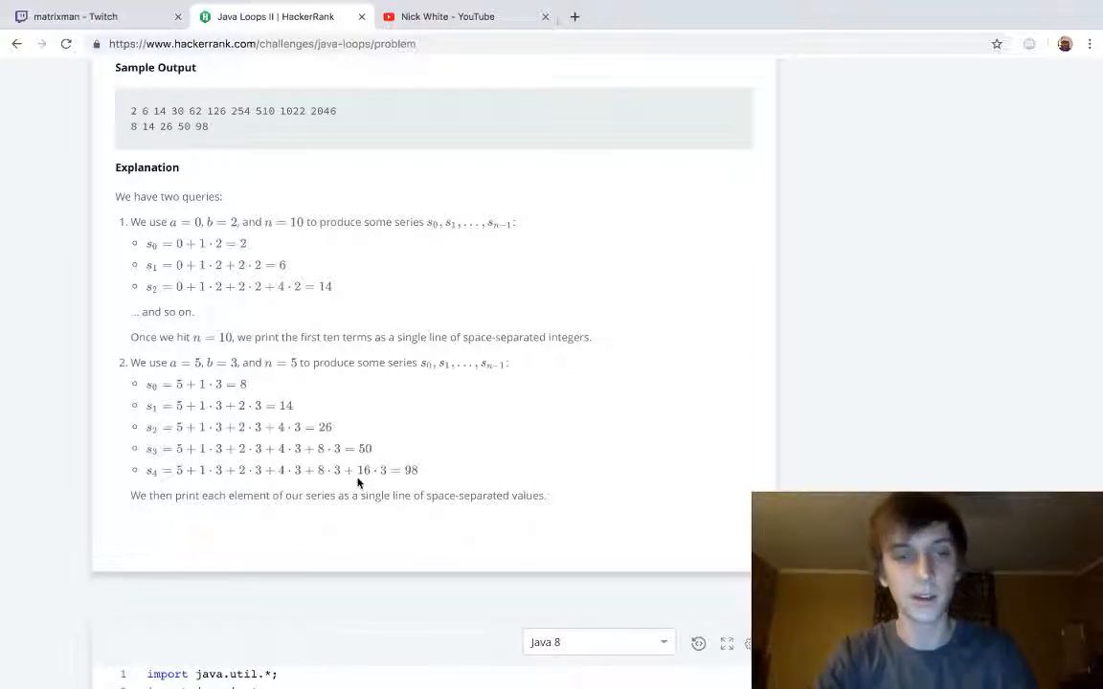
scroll(down, 3)
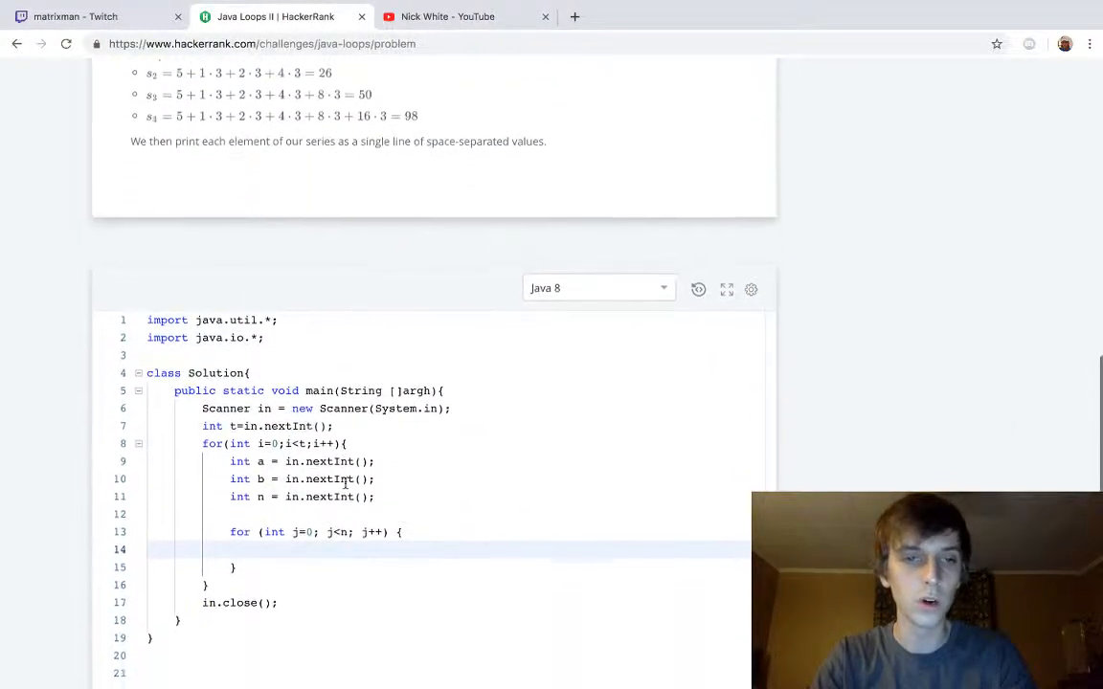
scroll(down, 3)
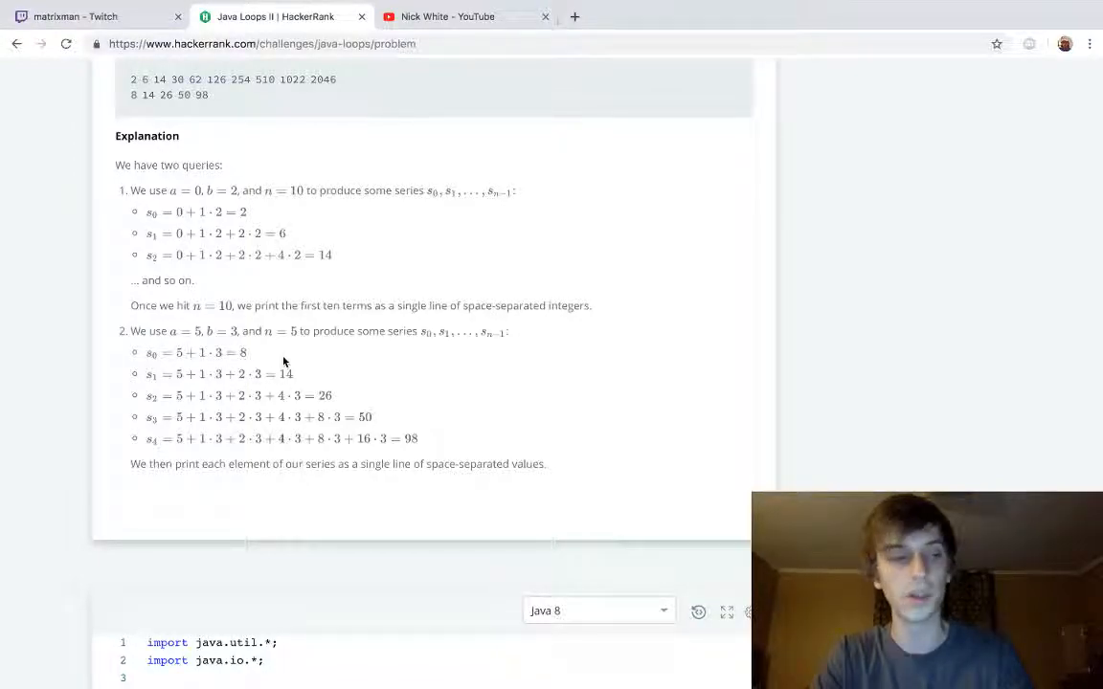
mouse_move(310, 417)
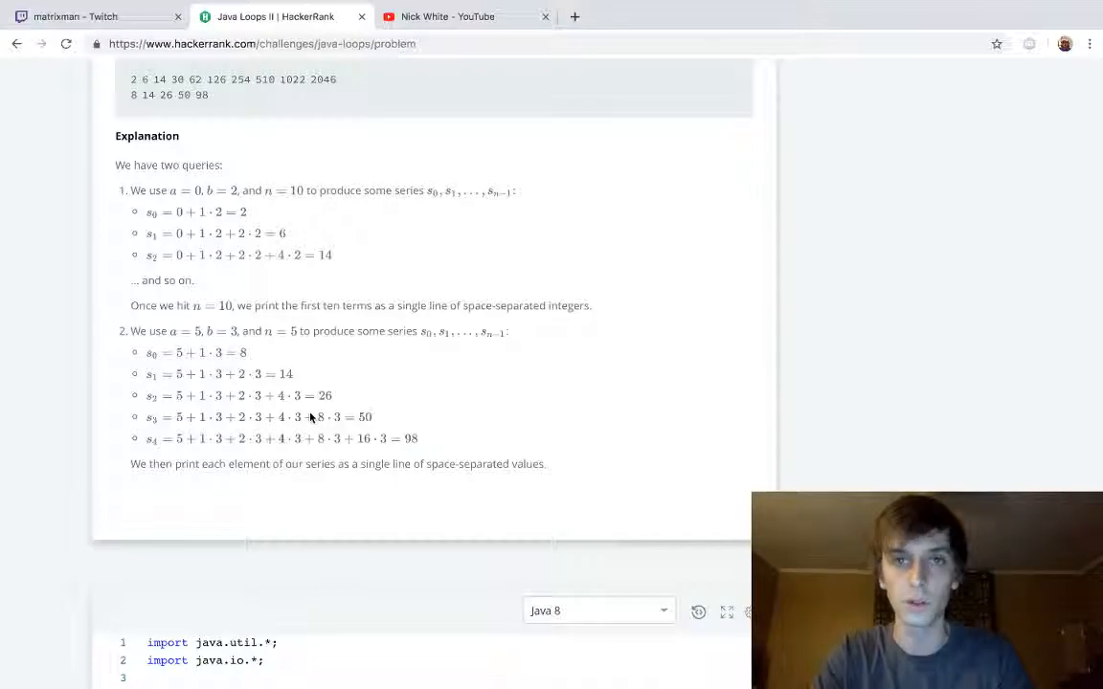
scroll(down, 3)
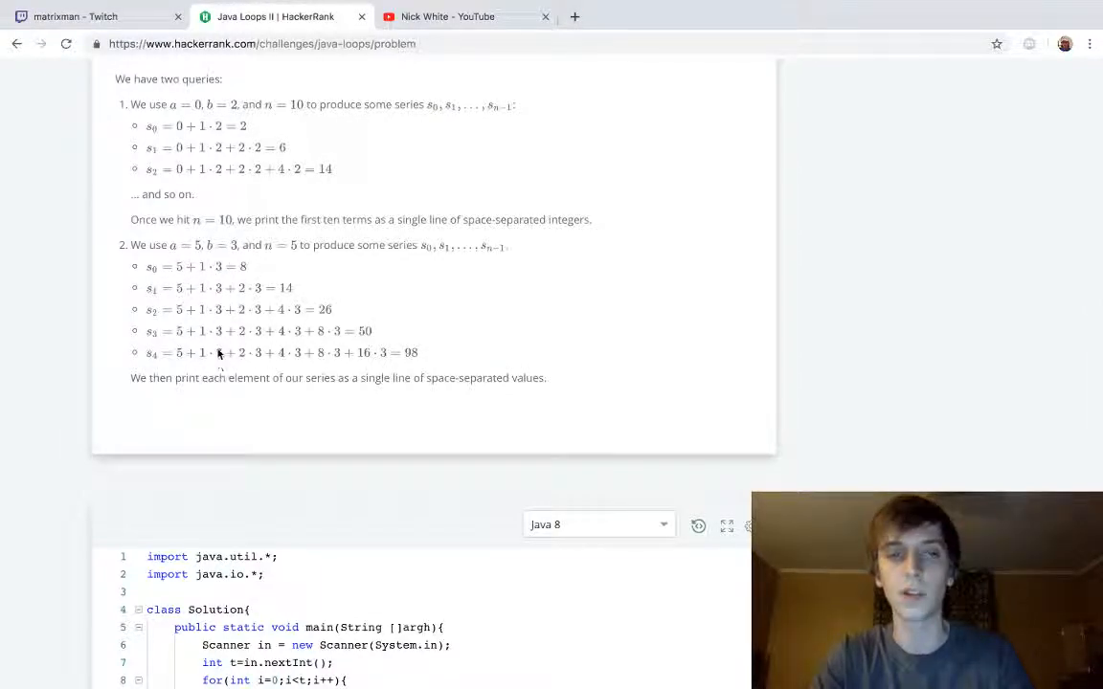
scroll(down, 3)
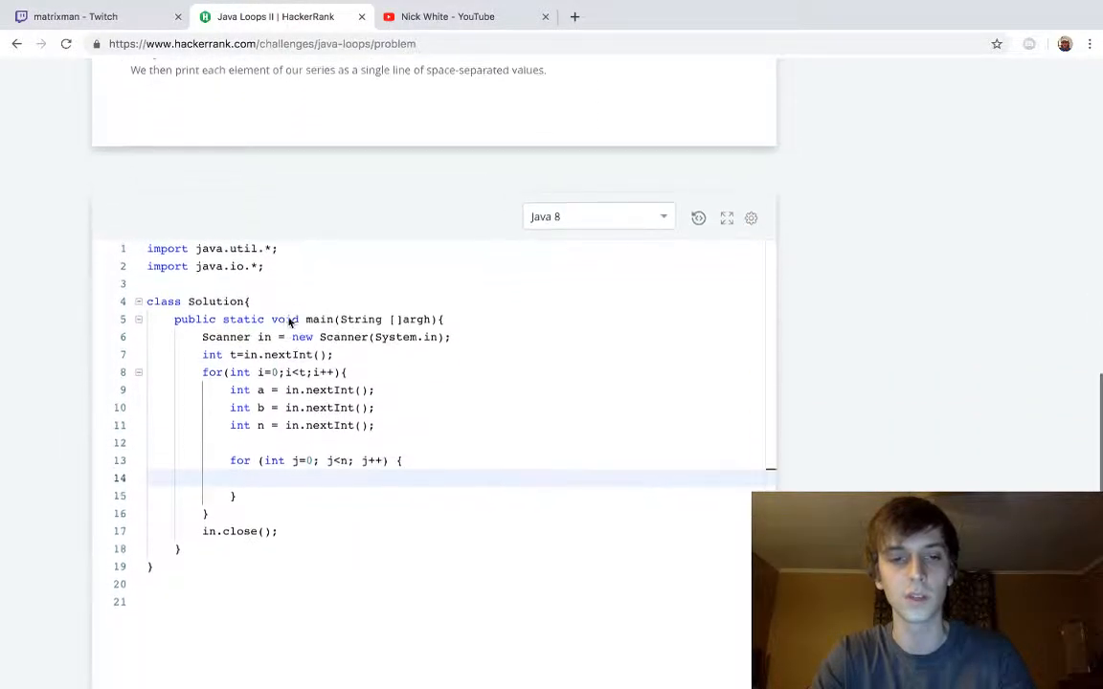
Accumulate into a and add an if (j > 0) block that prints a separating space " "
text(a)
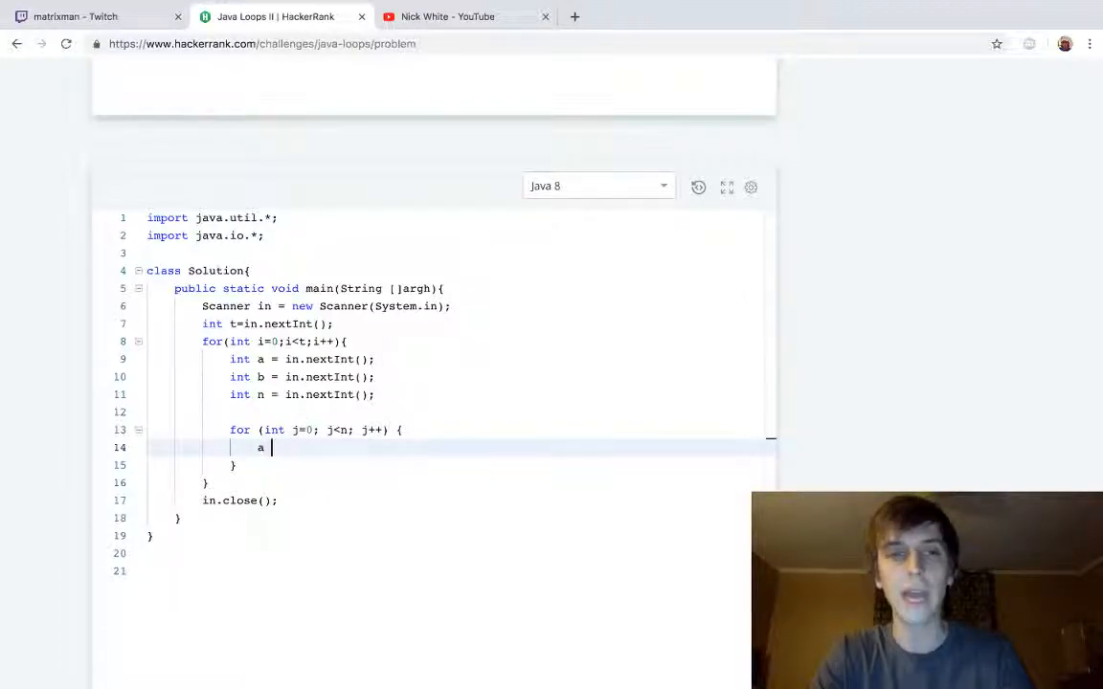
text(+=)
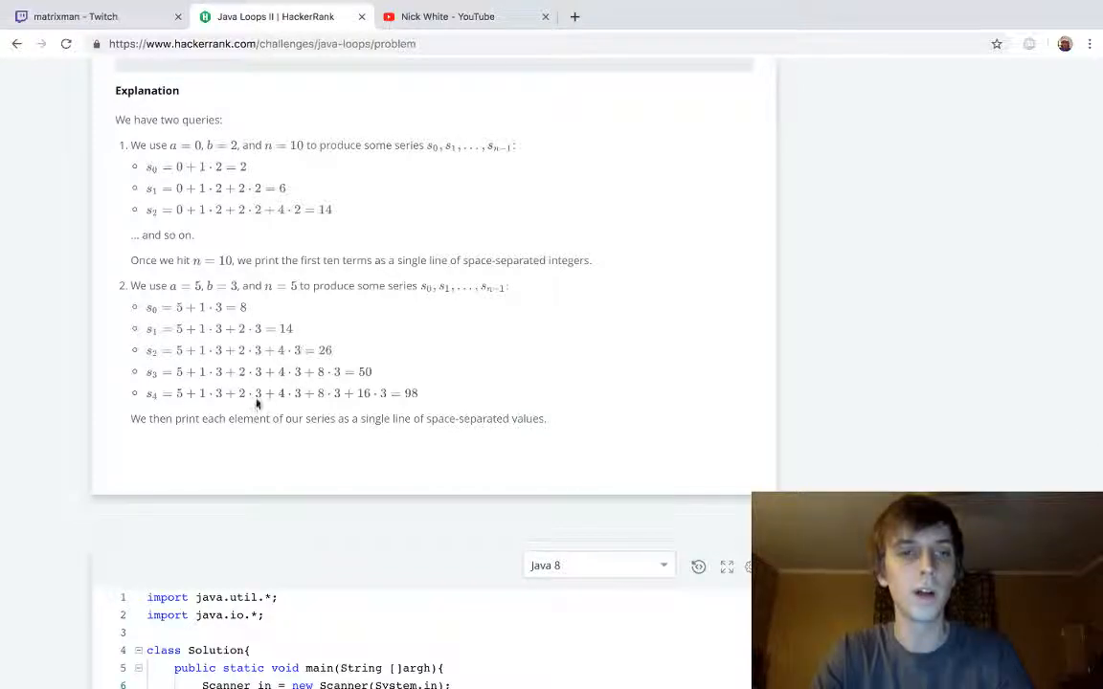
mouse_move(177, 318)
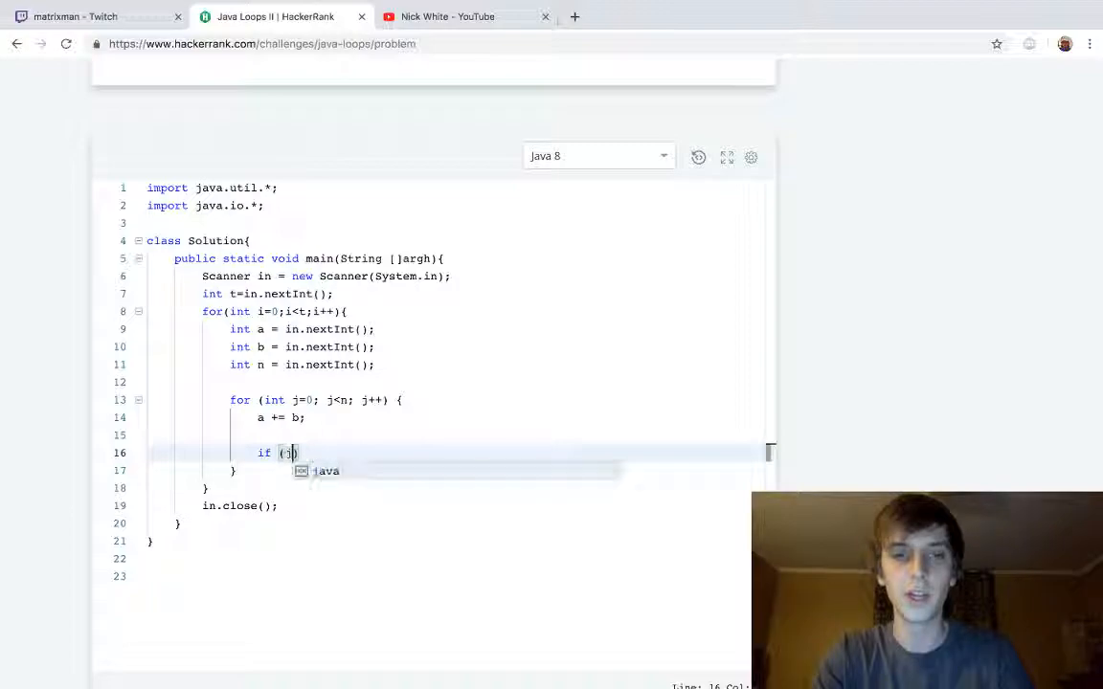
text(j >)
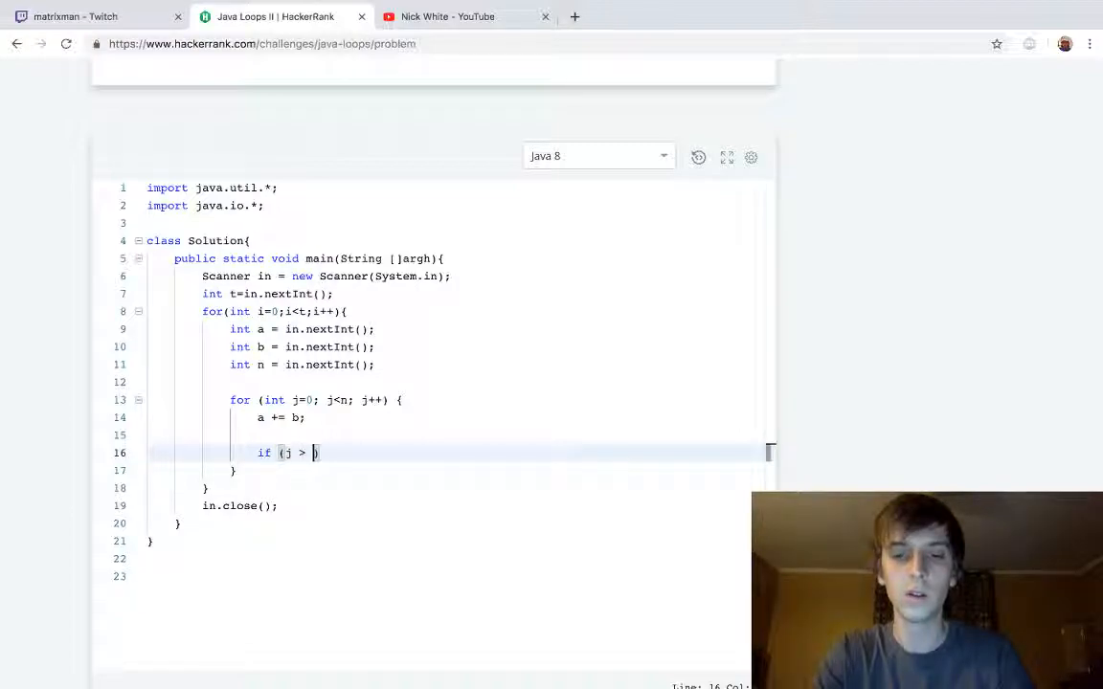
text(0) {)
text(System.out.print()
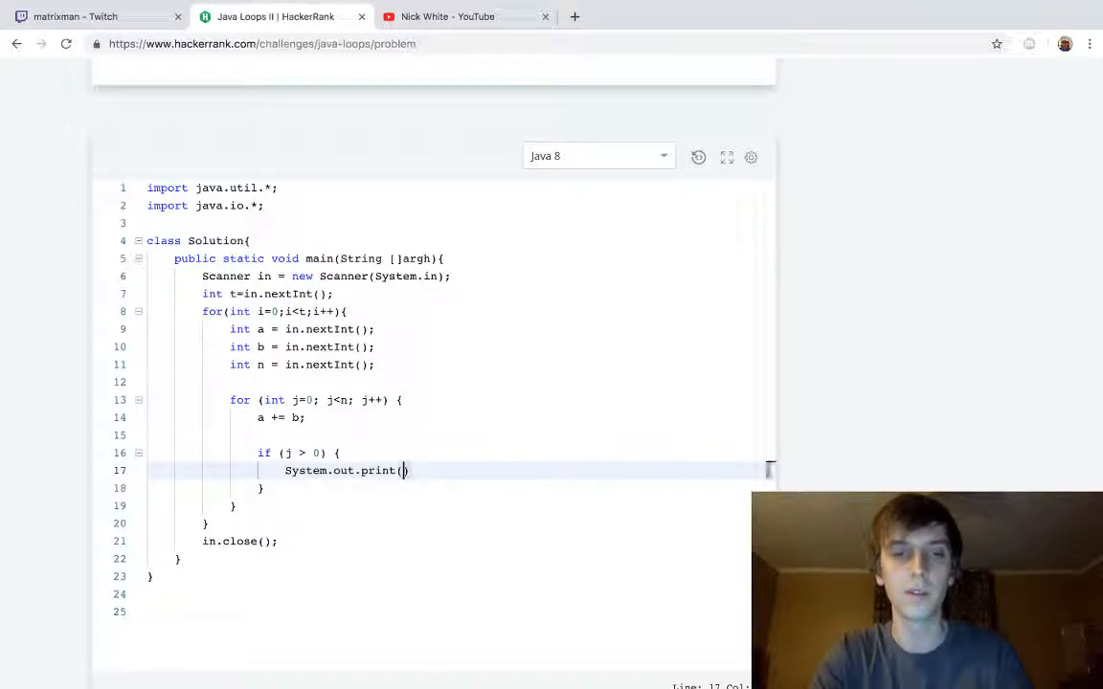
text(" ");)
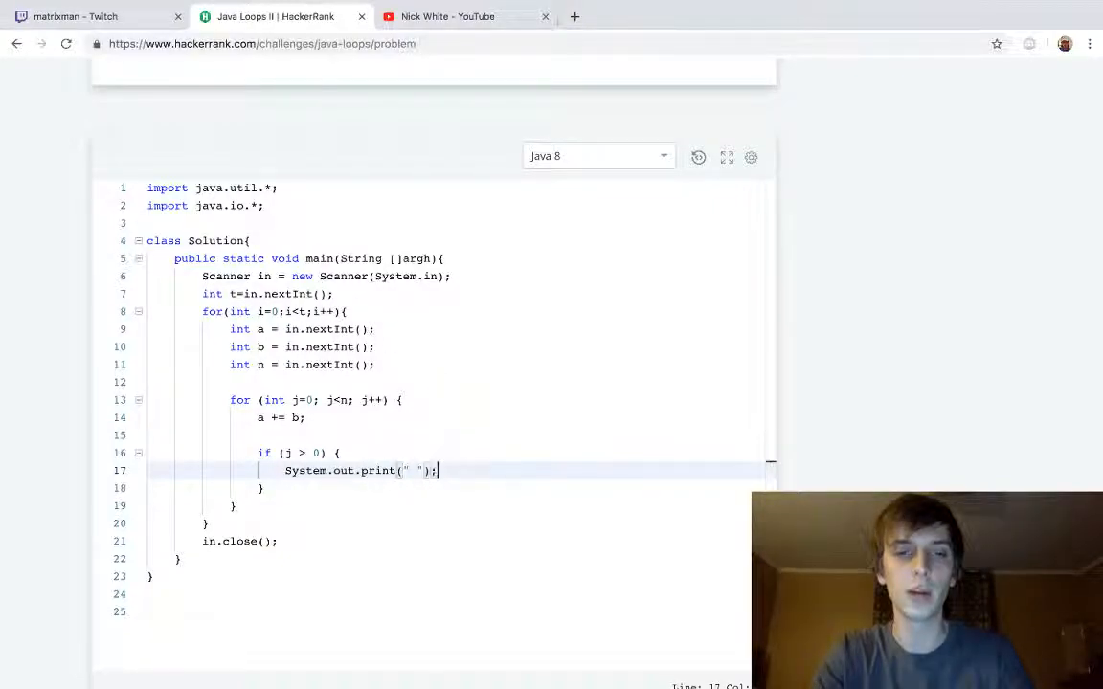
scroll(down, 3)
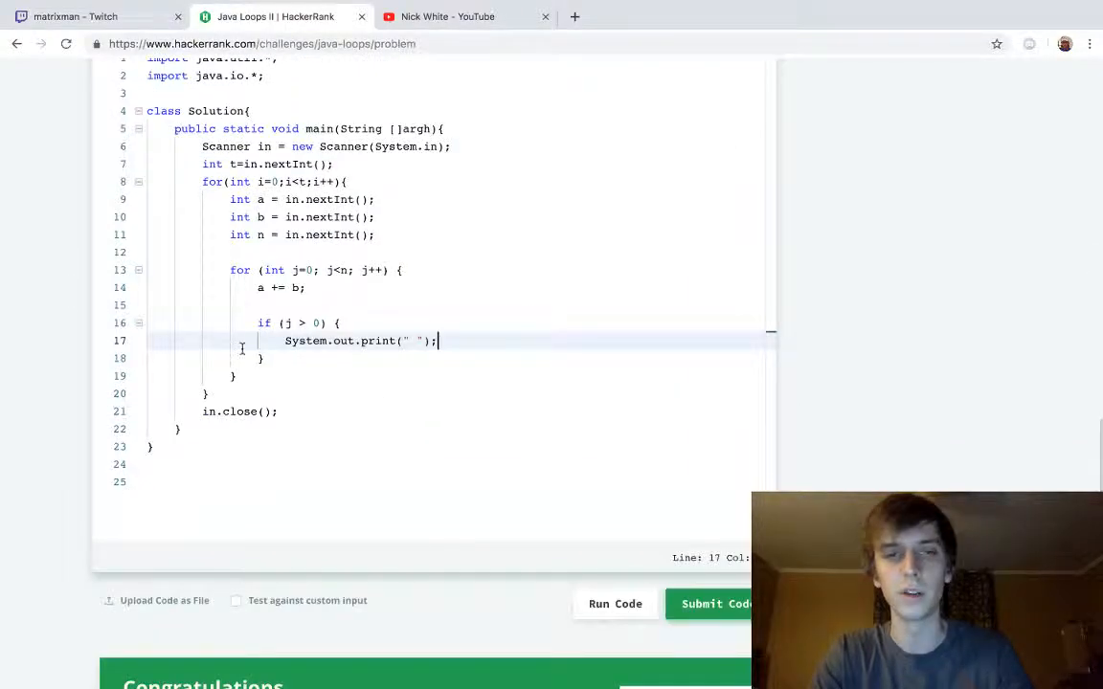
Print the current term a with System.out.print and double b with b = b * 2;
text(System.)
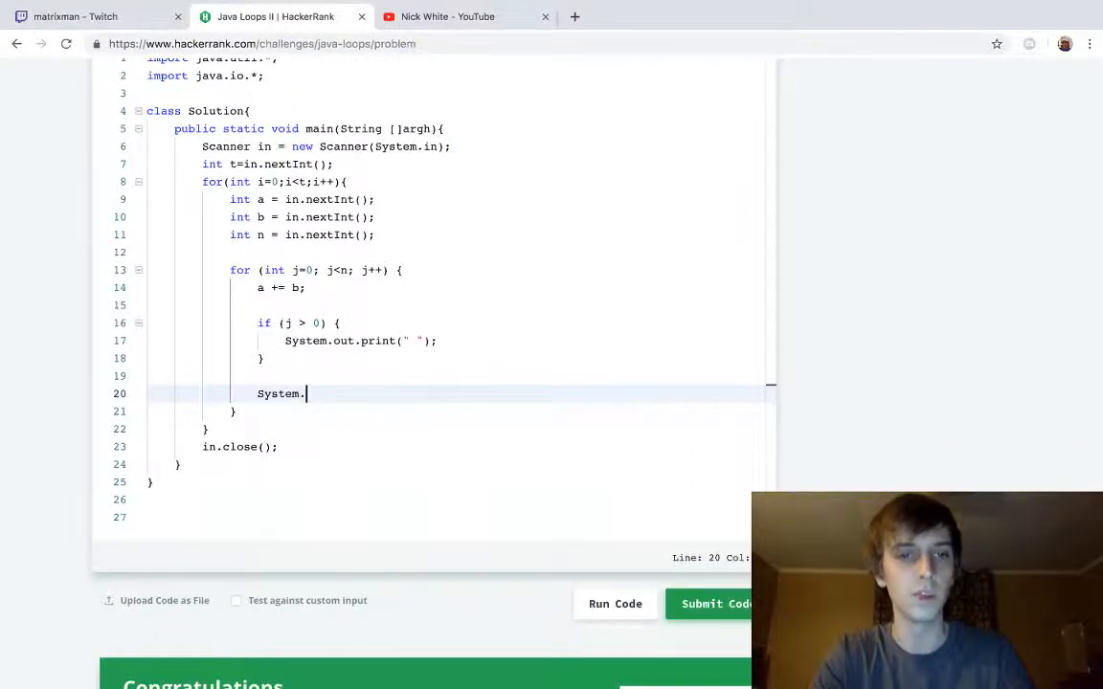
text(out.print()
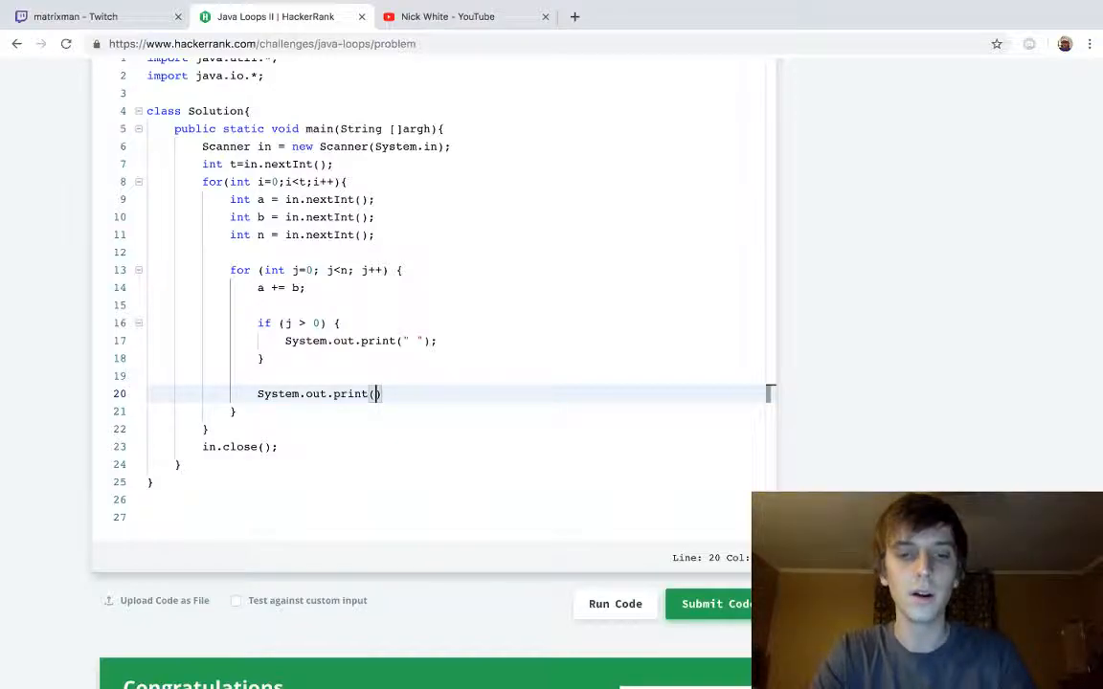
text(n);)
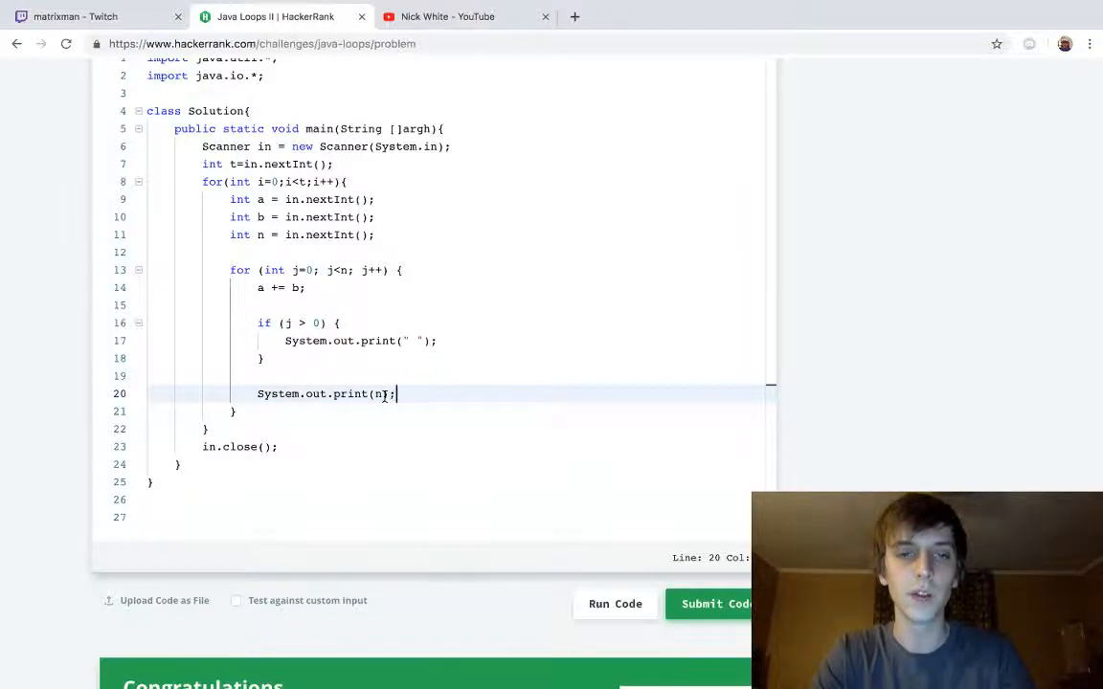
text(a)
text(b)
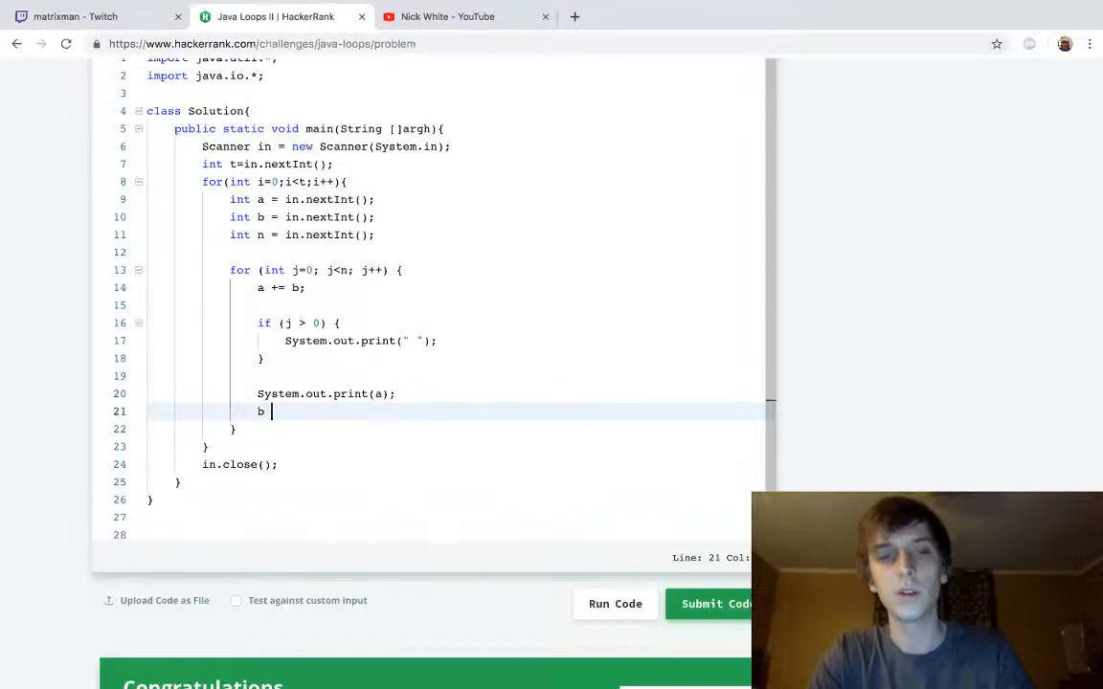
text(= b)
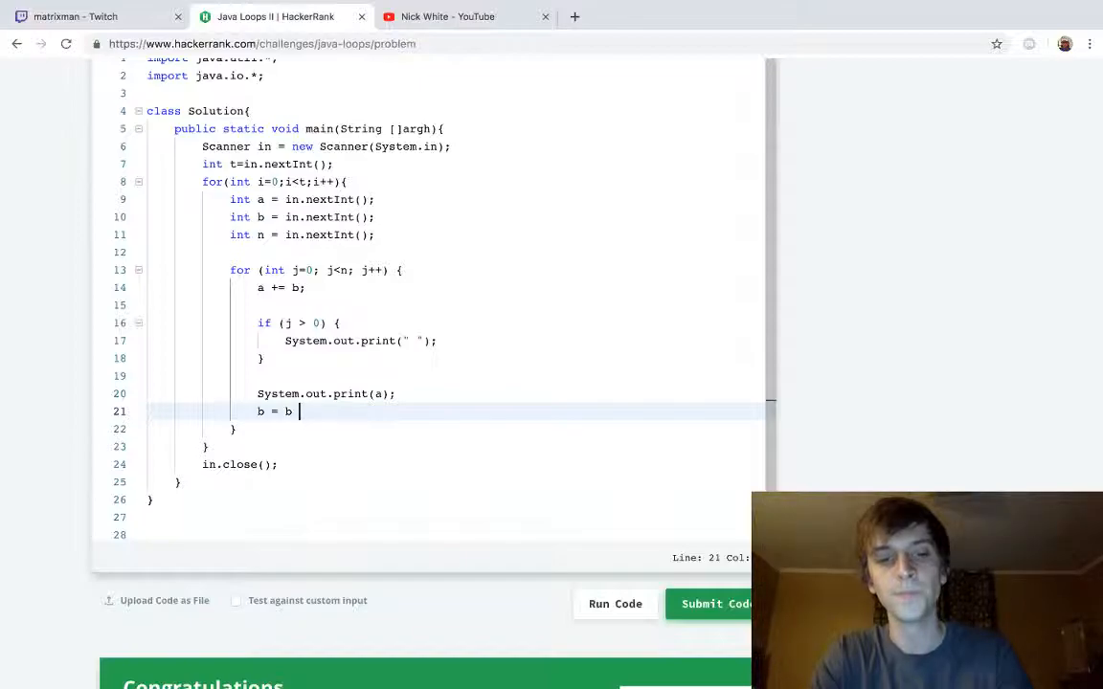
text(* 2;)
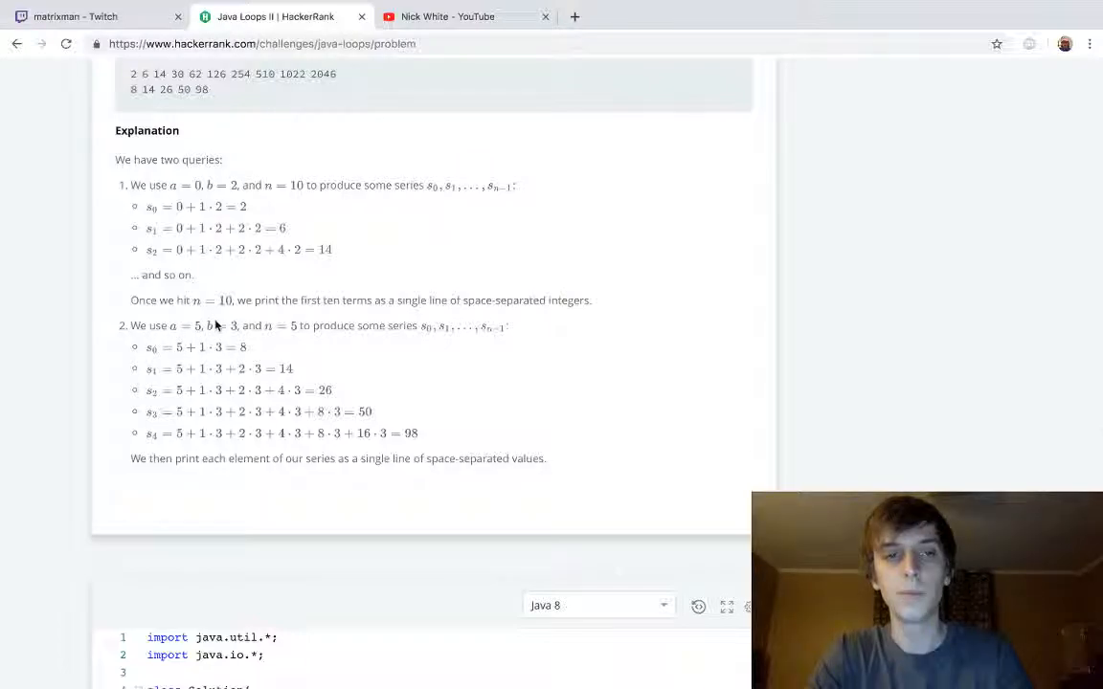
scroll(down, 3)
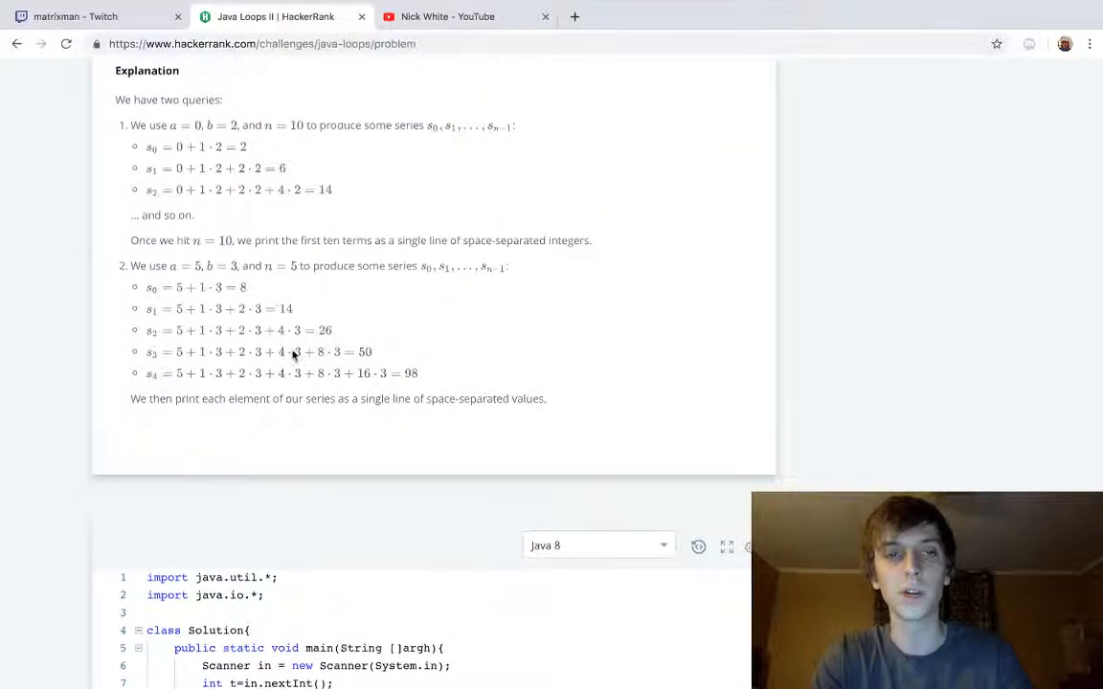
scroll(down, 3)
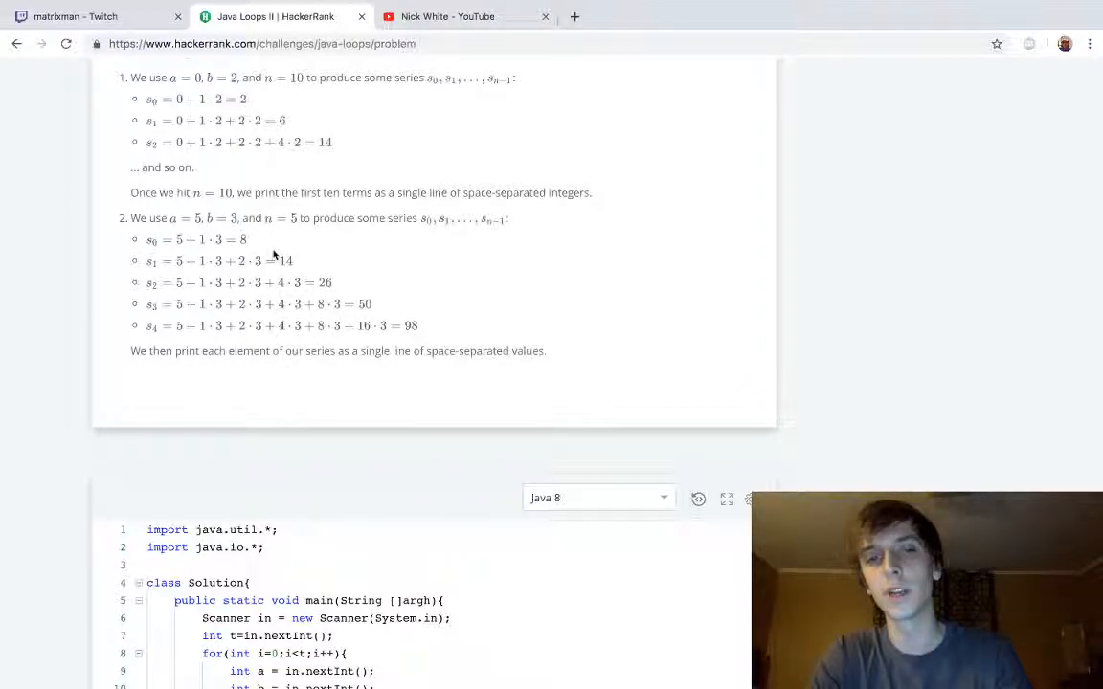
scroll(down, 3)
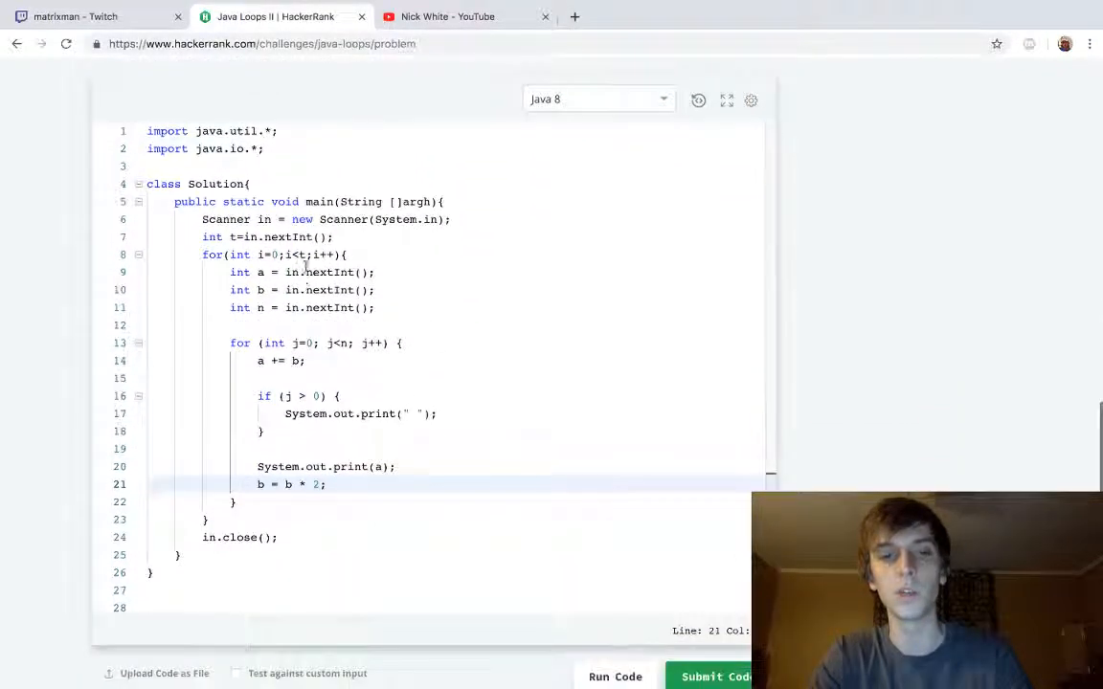
scroll(up, 3)
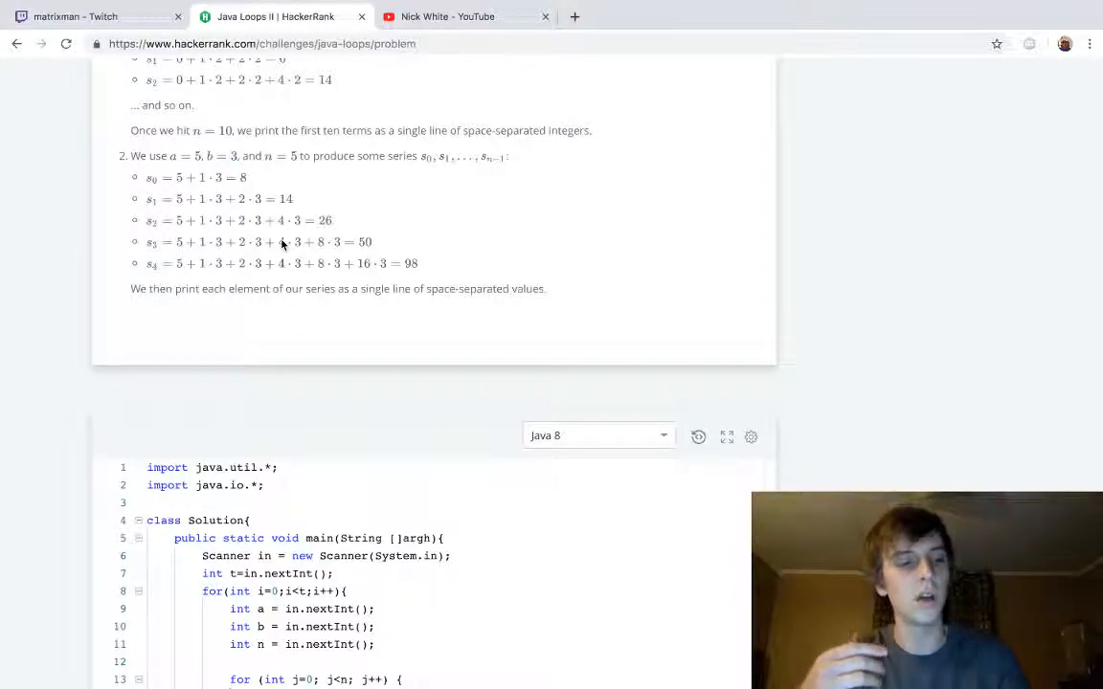
scroll(down, 3)
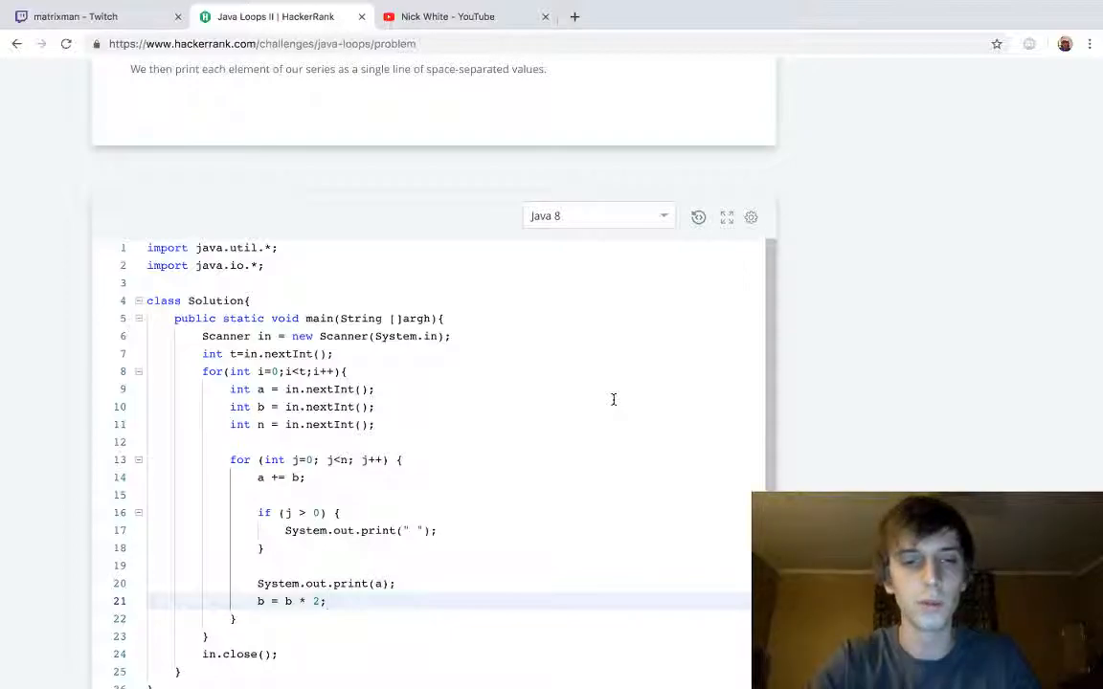
scroll(down, 3)
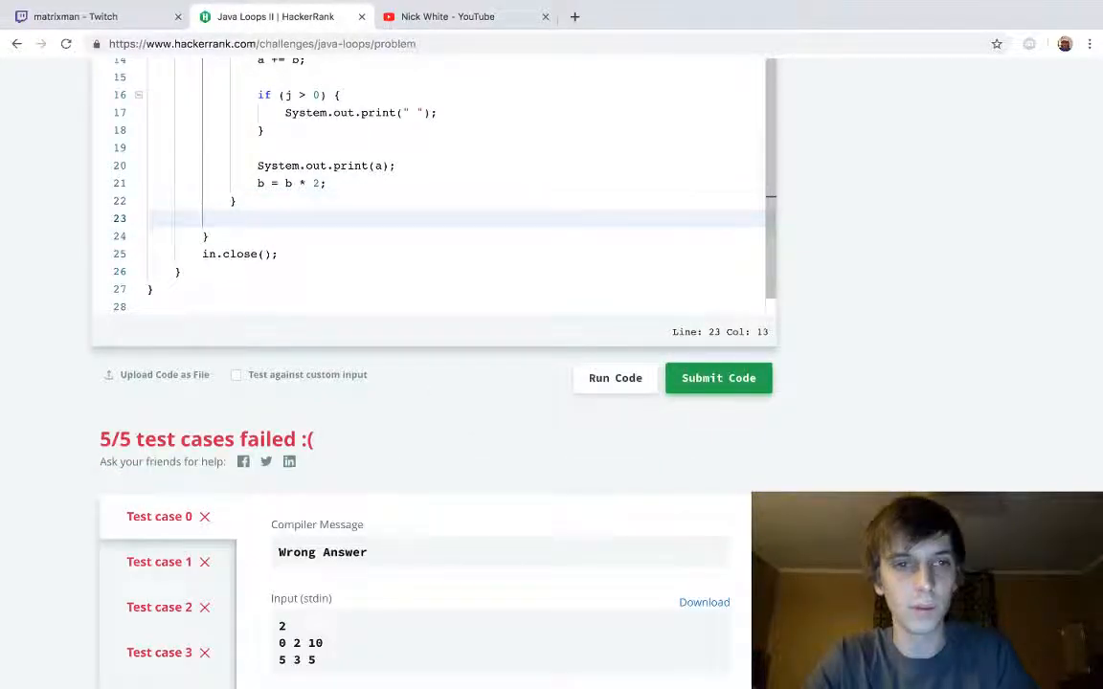
Add System.out.print(""); after the inner for loop
text(System.out.print)
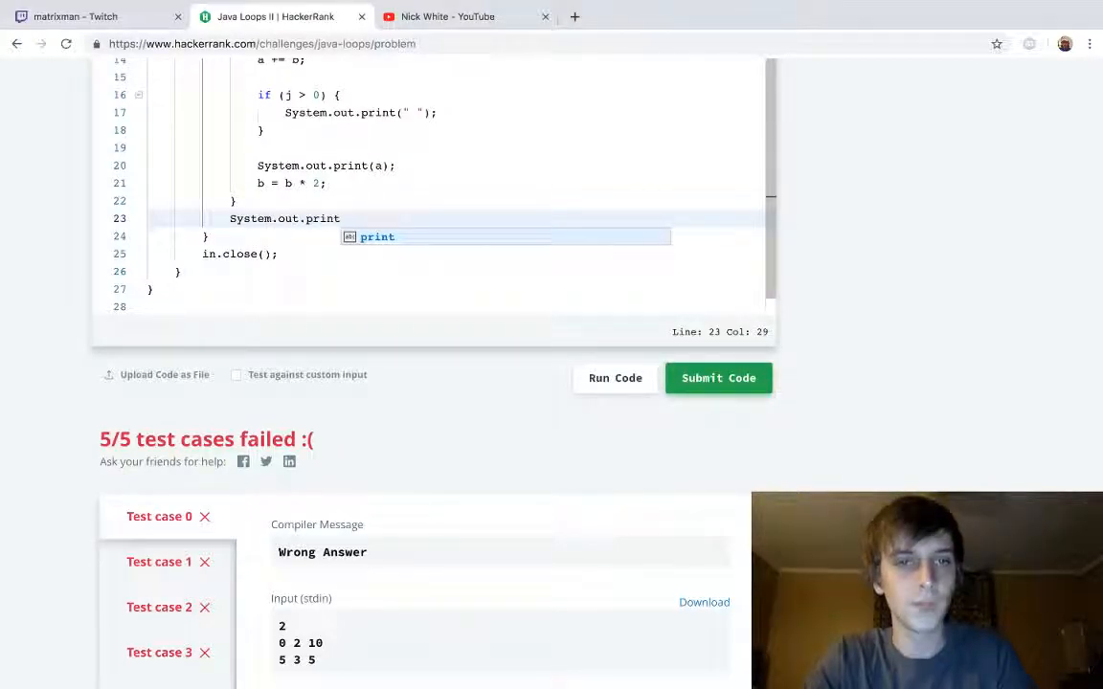
text(("");)
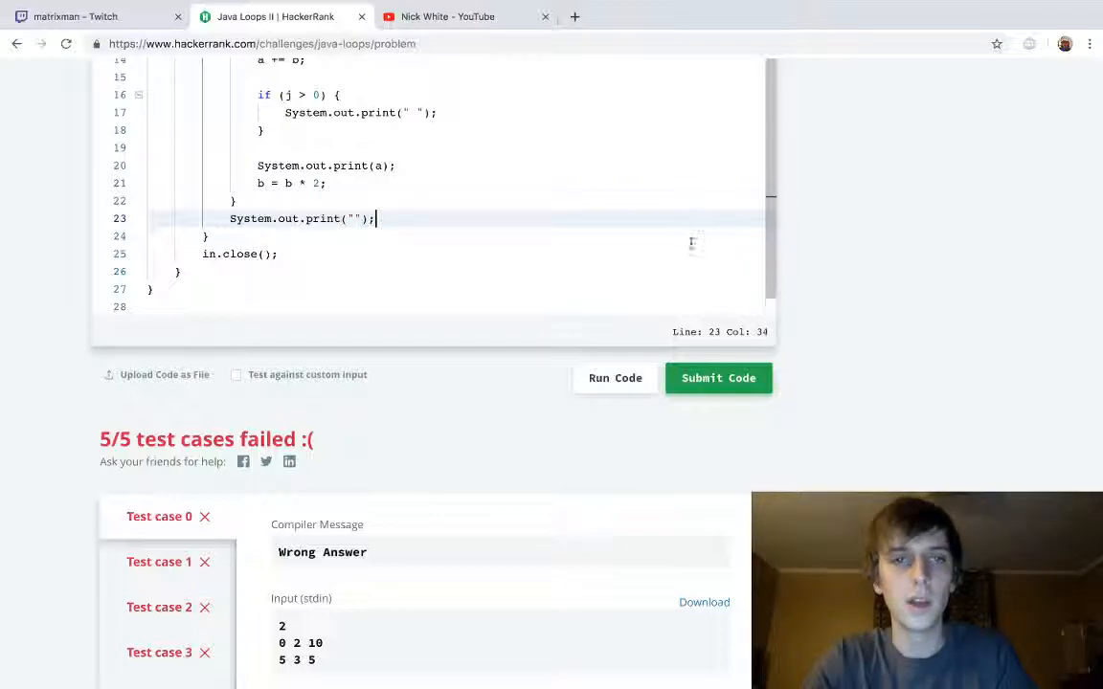
scroll(up, 3)
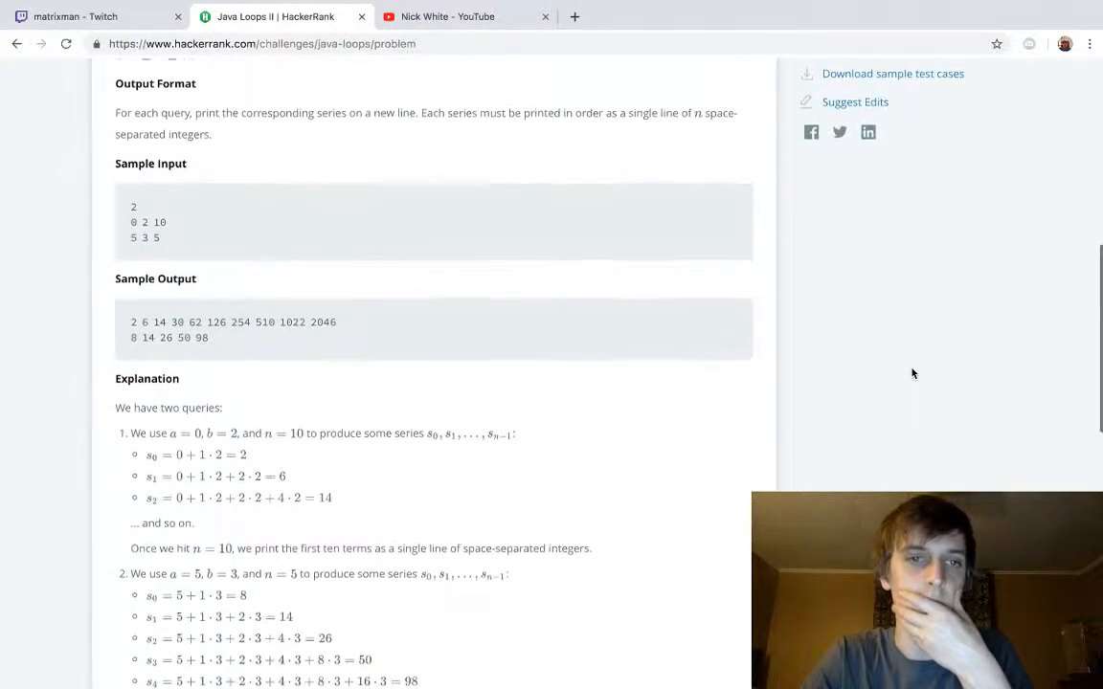
Put \n inside the post-loop print so each series ends with a newline, then submit
scroll(down, 3)
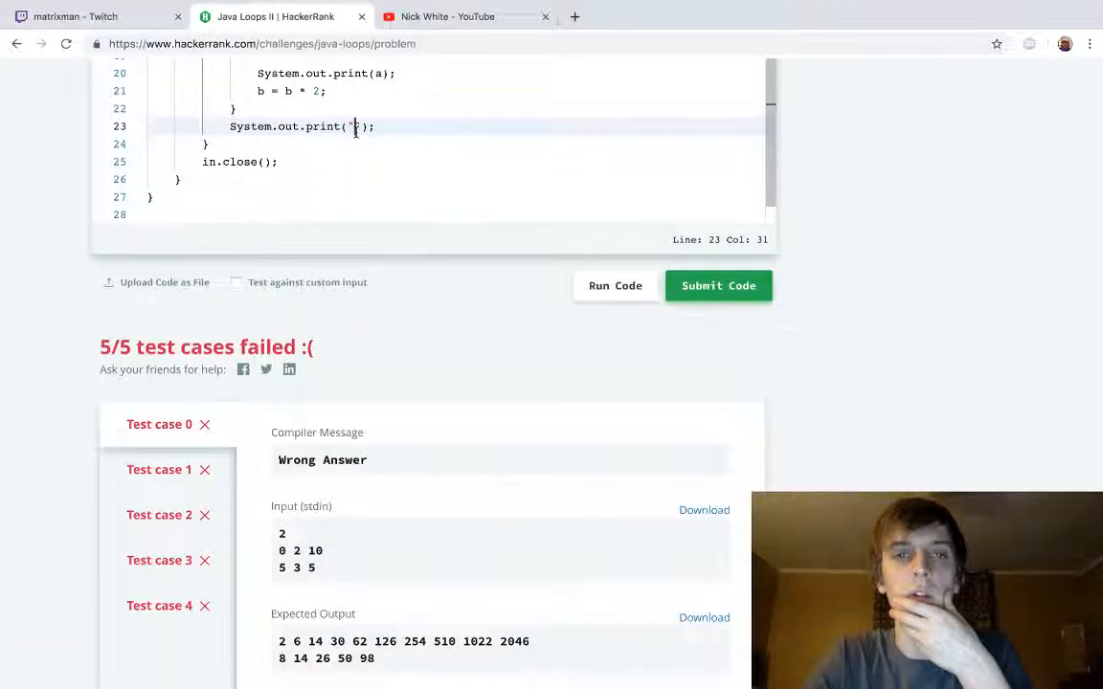
text(\n)
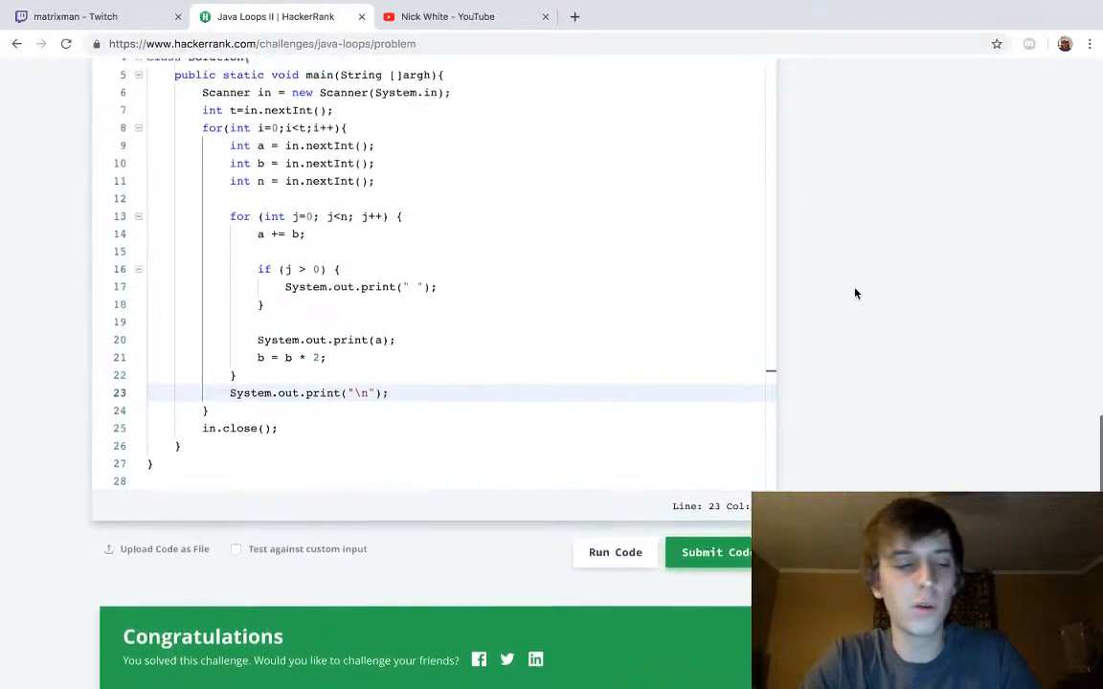
scroll(up, 3)
text(ln)
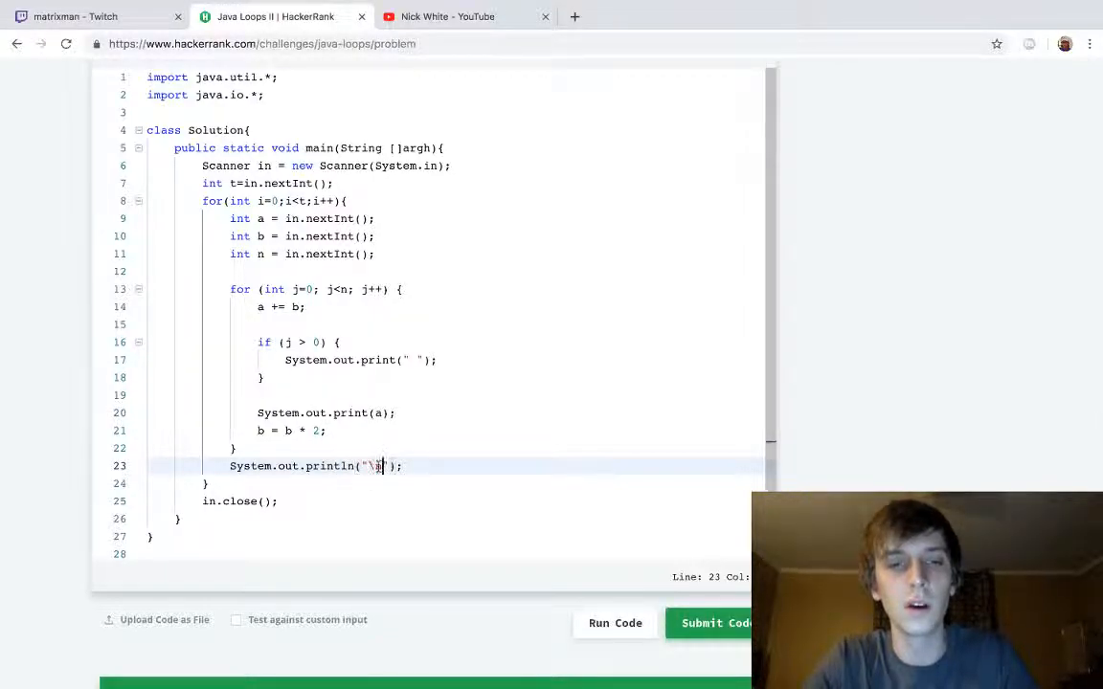
key(Backspace)
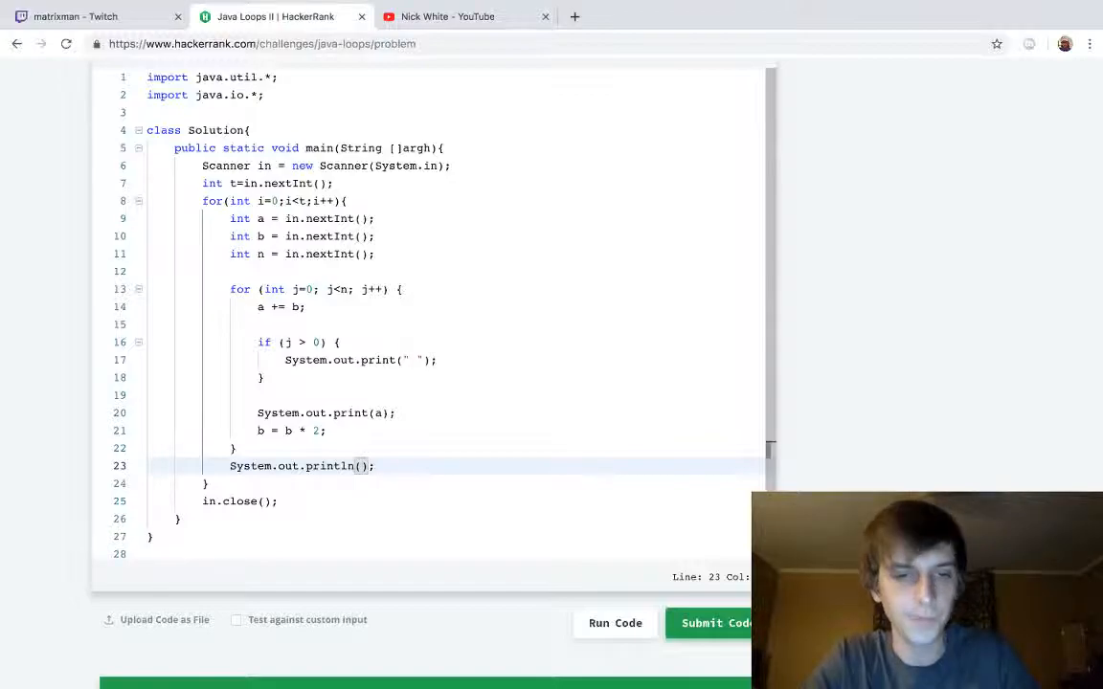
text("")
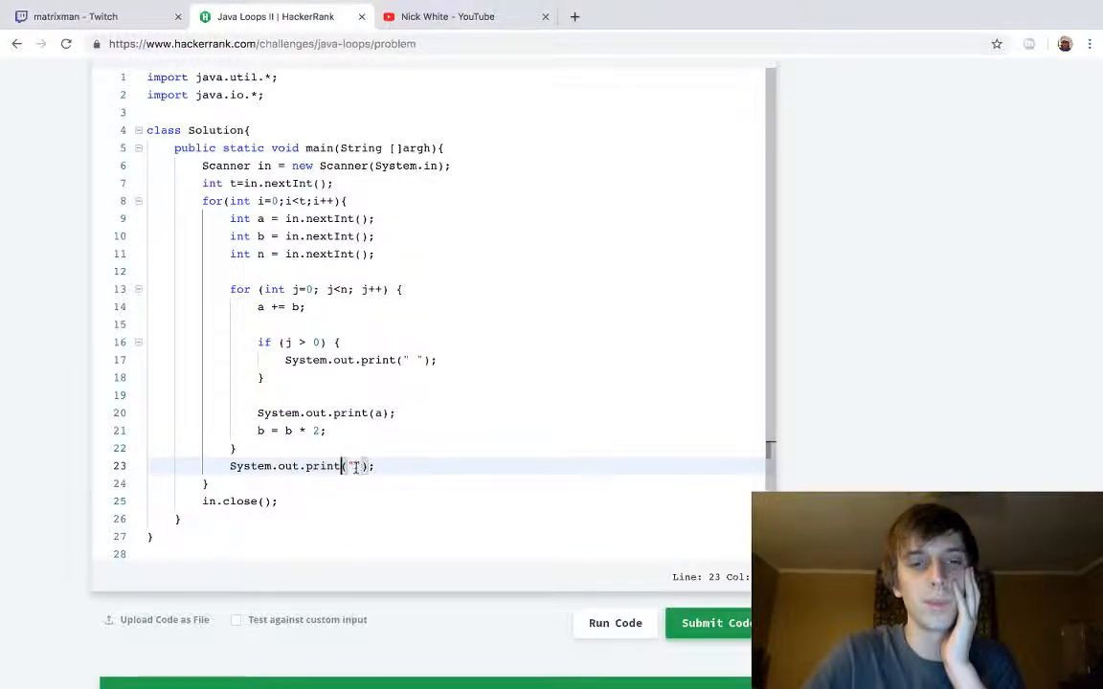
text(\b)
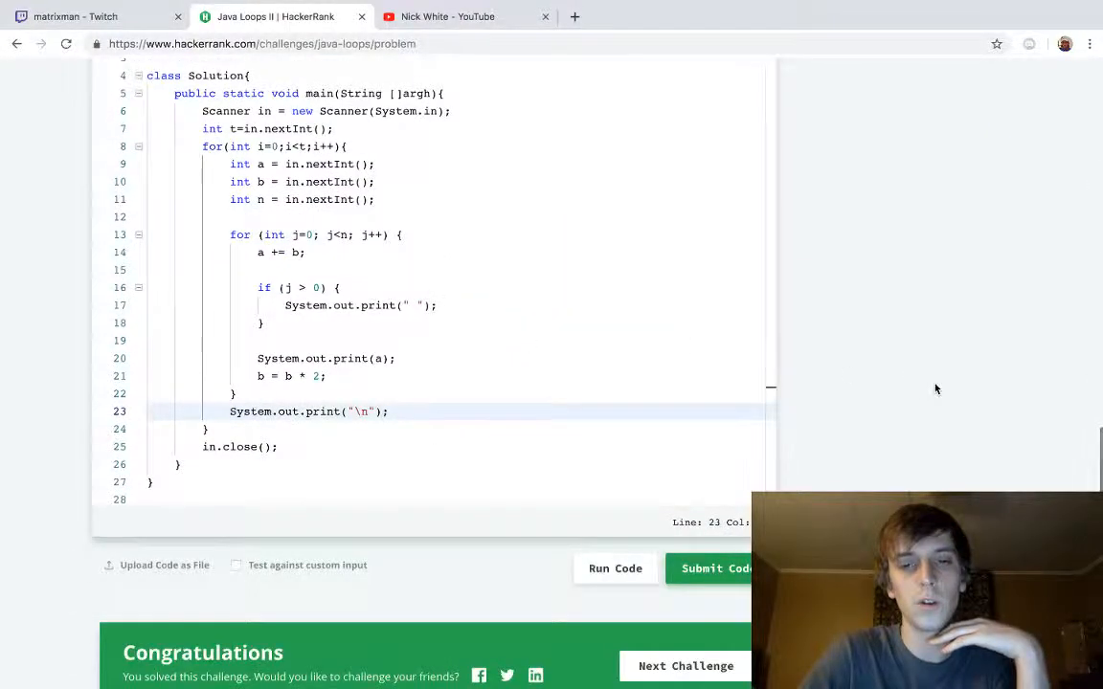
scroll(down, 3)
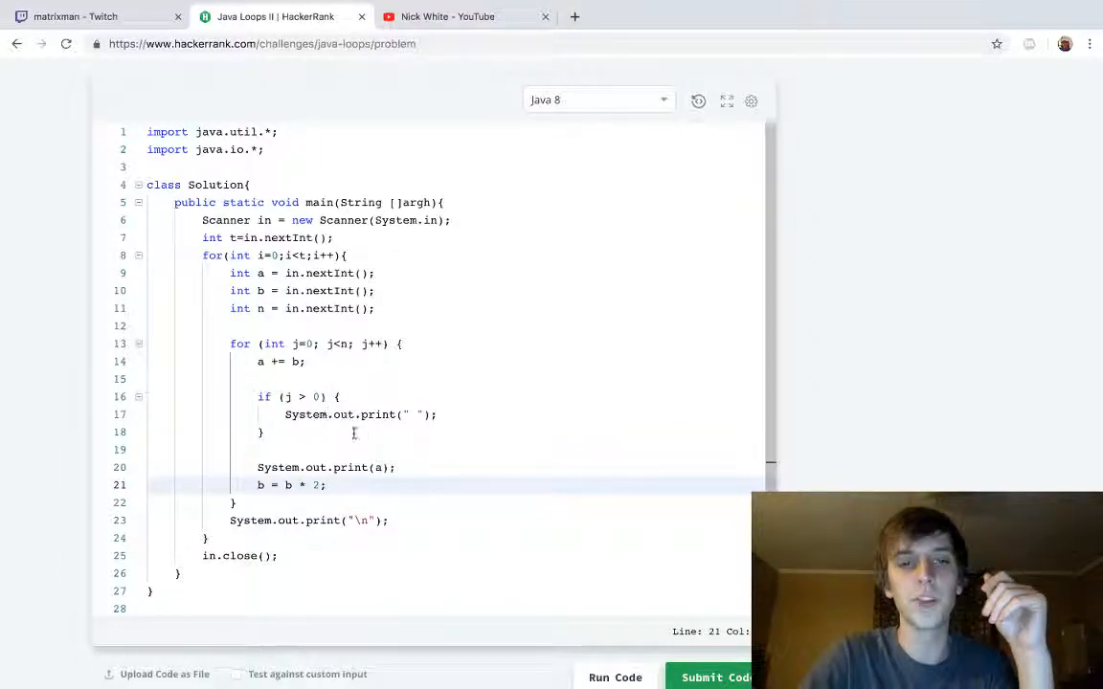
mouse_move(923, 421)
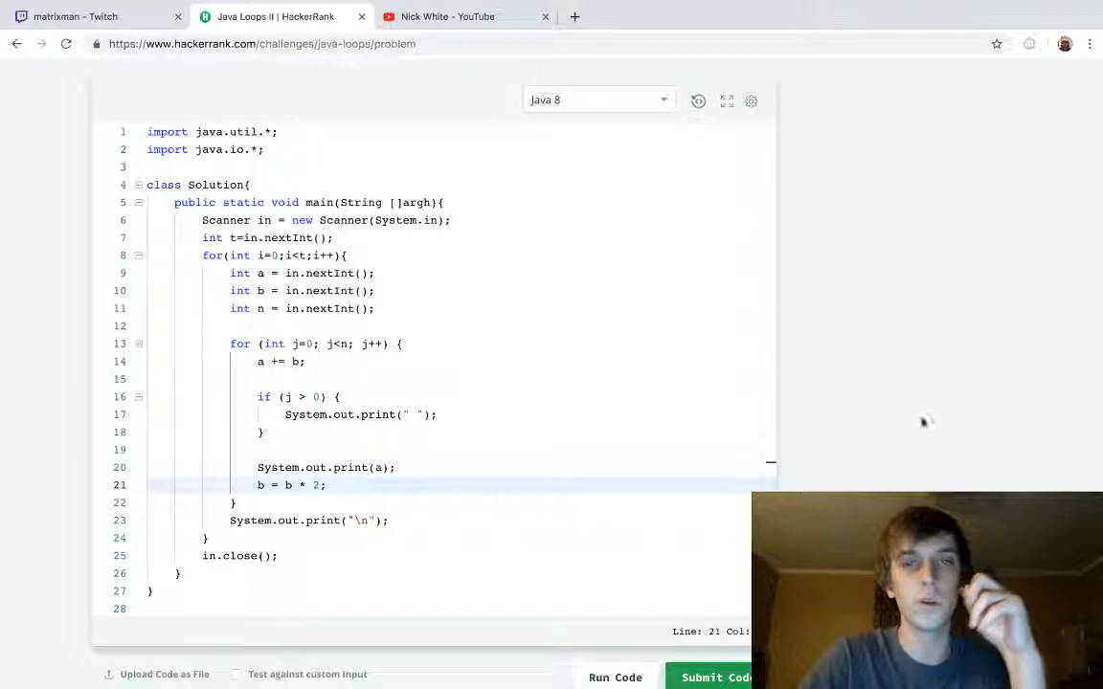